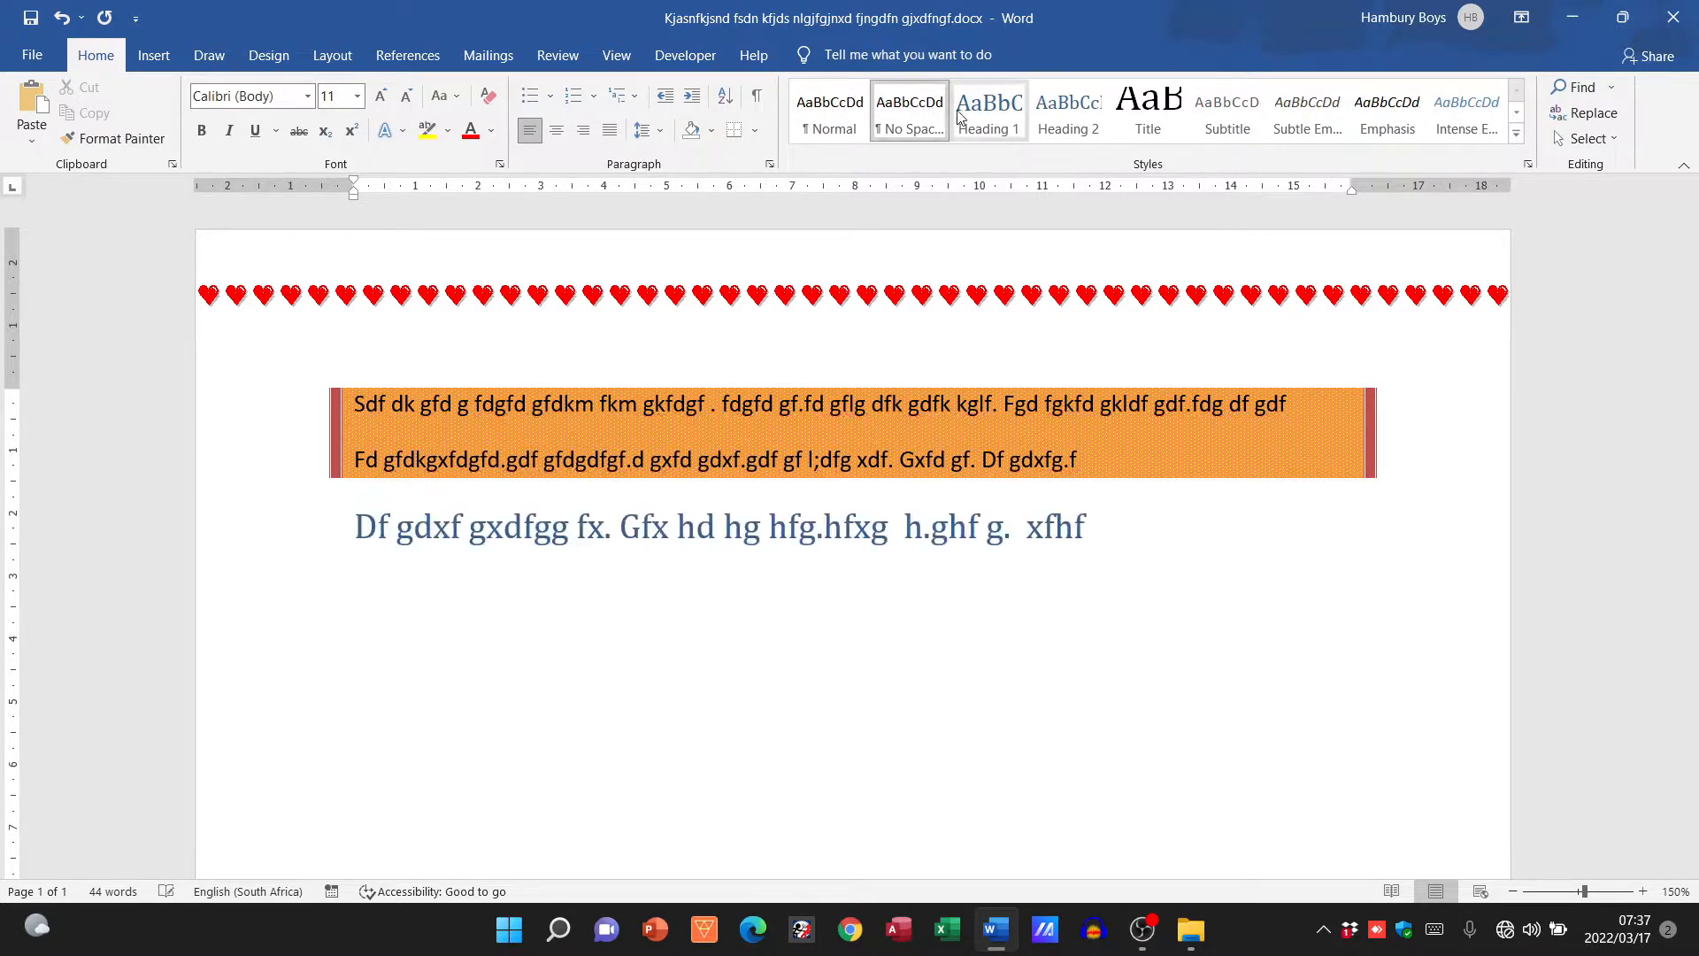
Try smaller heading styles from the Styles gallery on the blue paragraph below the orange box.
left_click(986, 110)
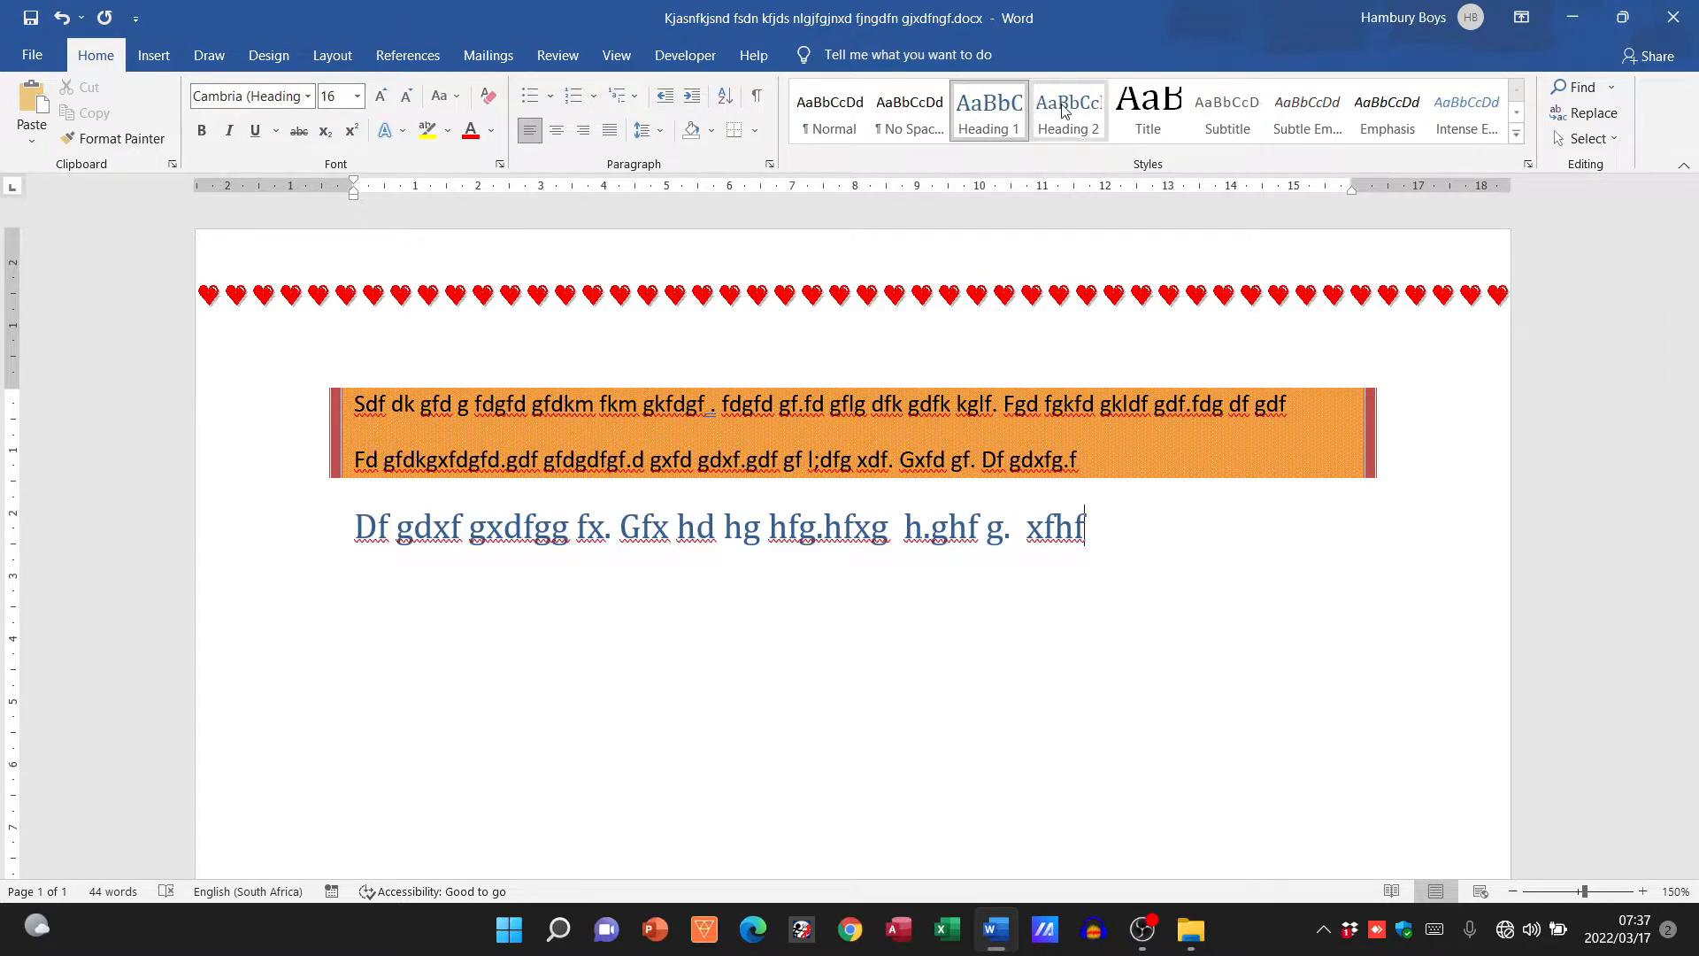
left_click(1147, 111)
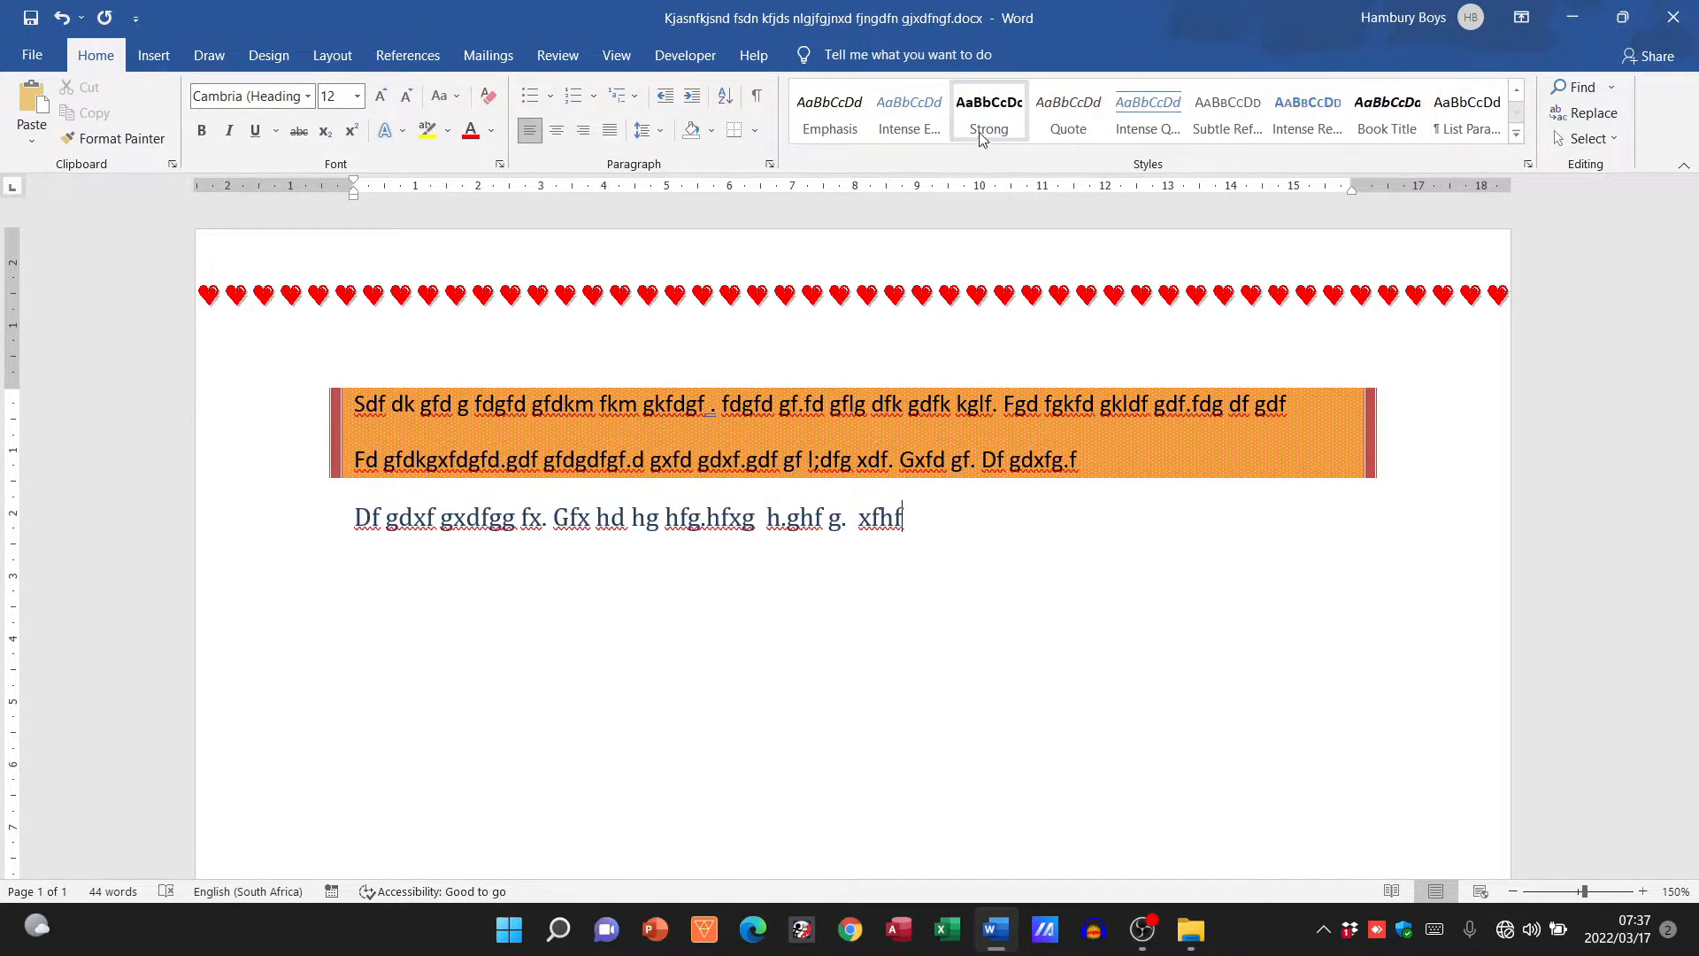
mouse_move(908, 108)
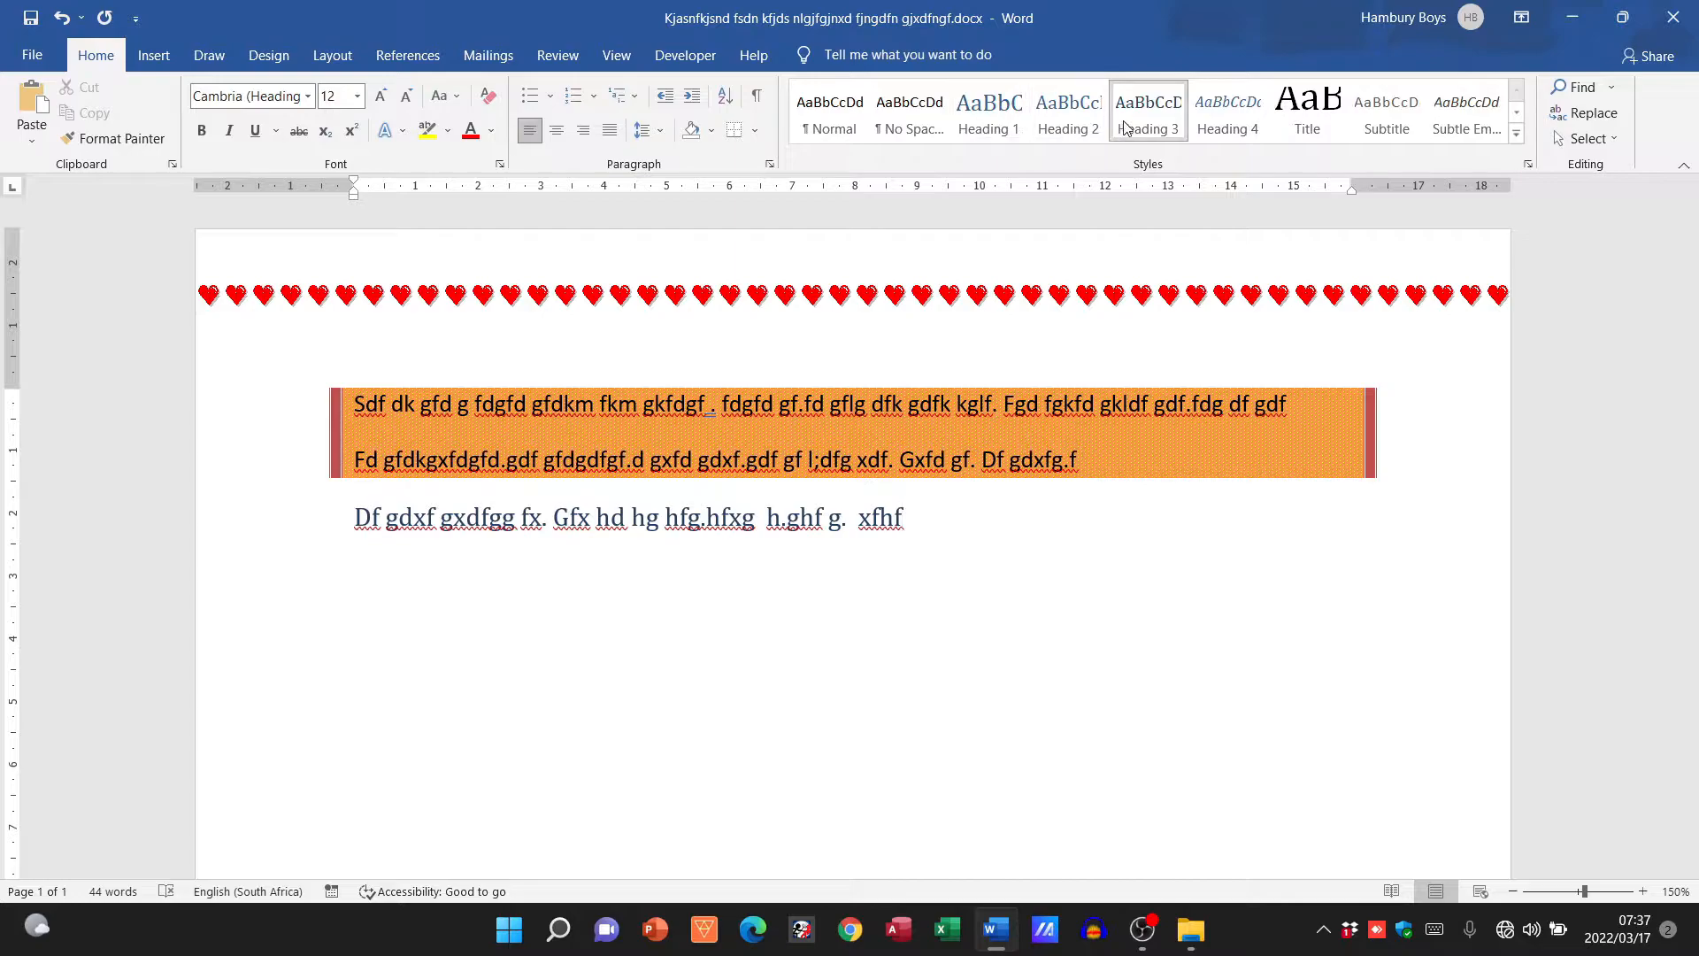
Review the Heading 4 style's Modify Style settings and cancel without changes.
right_click(1228, 108)
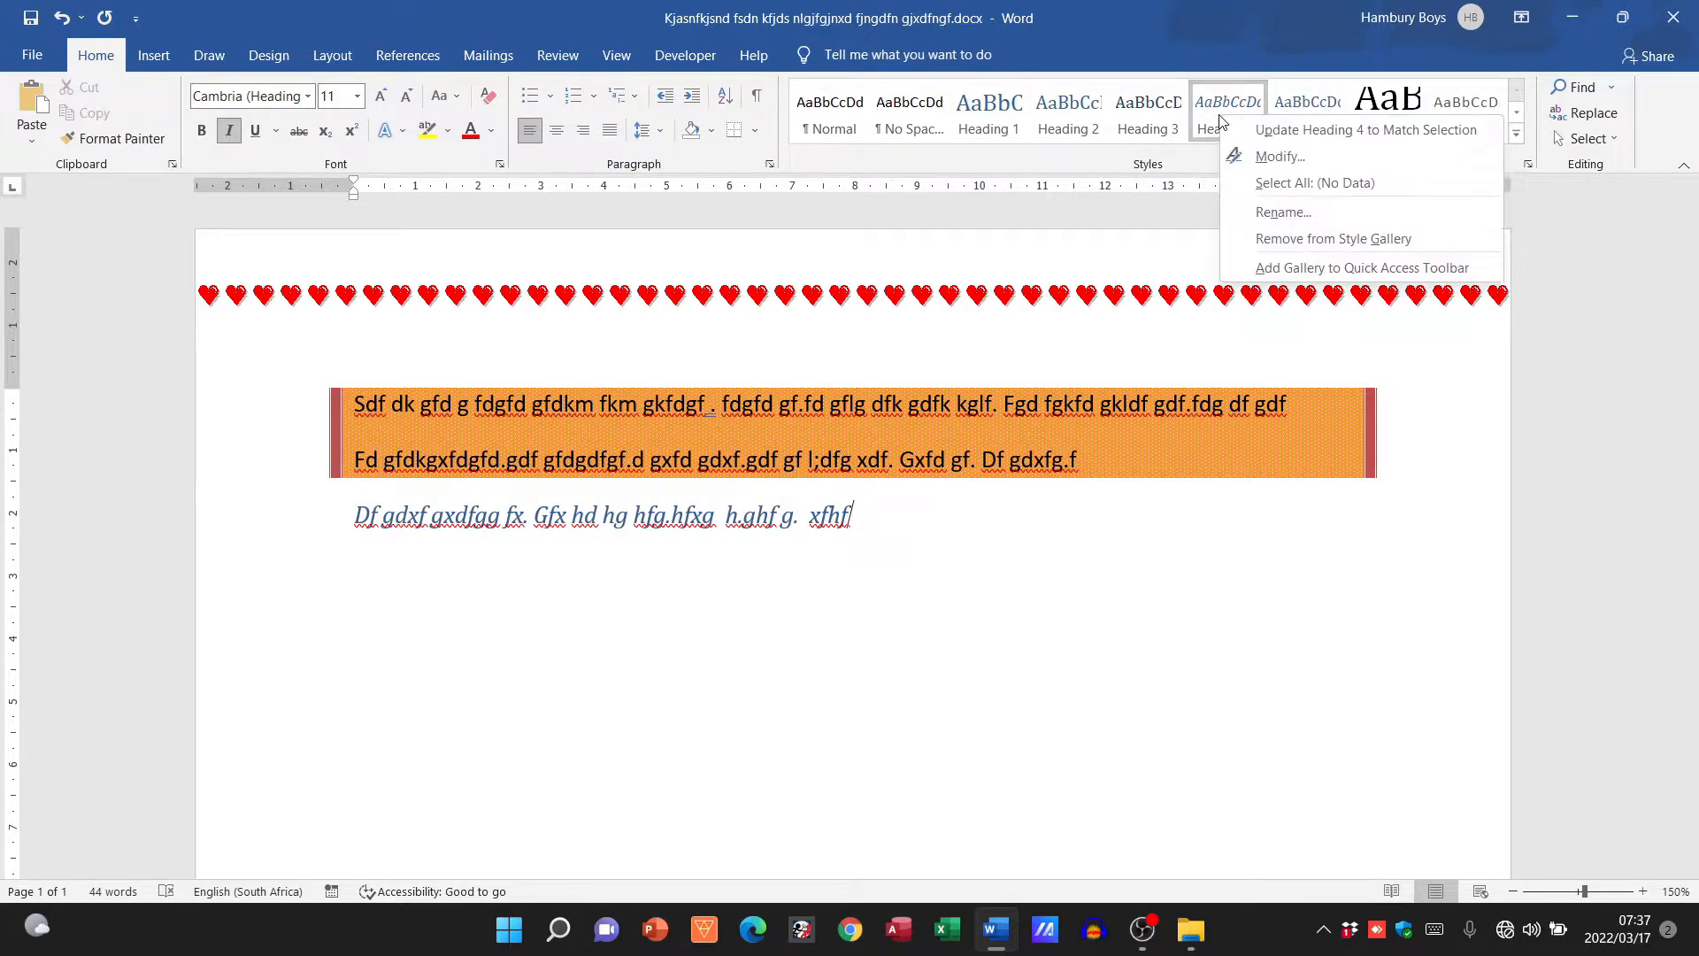
mouse_move(1368, 130)
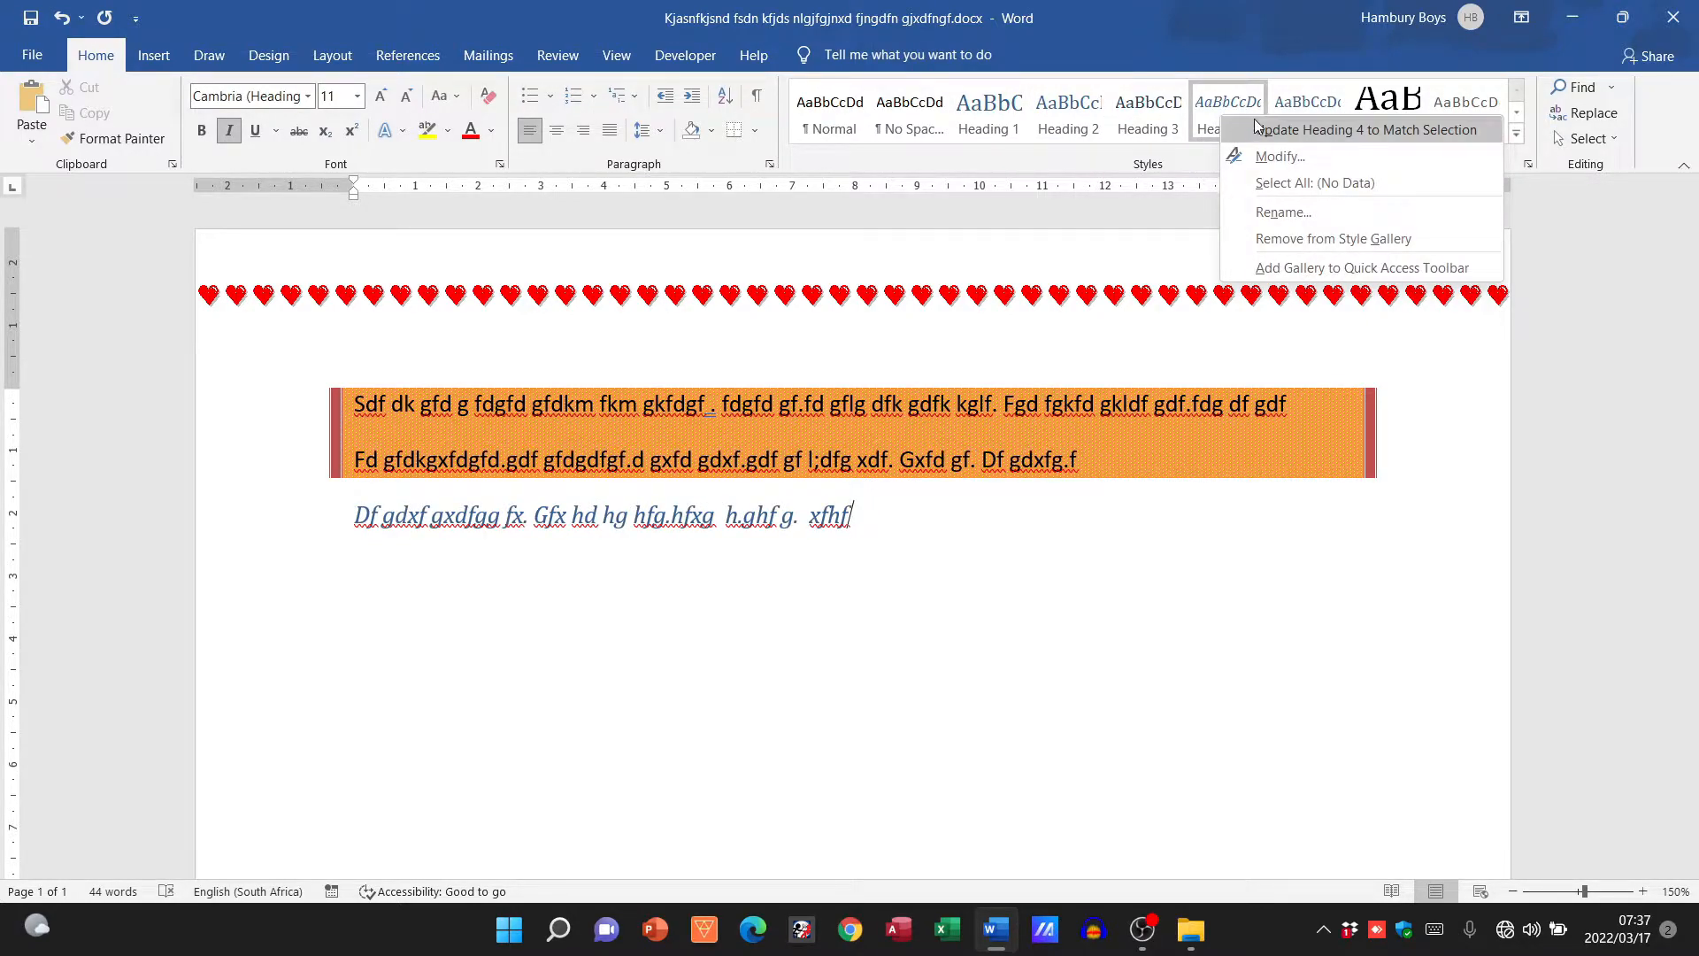
mouse_move(1312, 163)
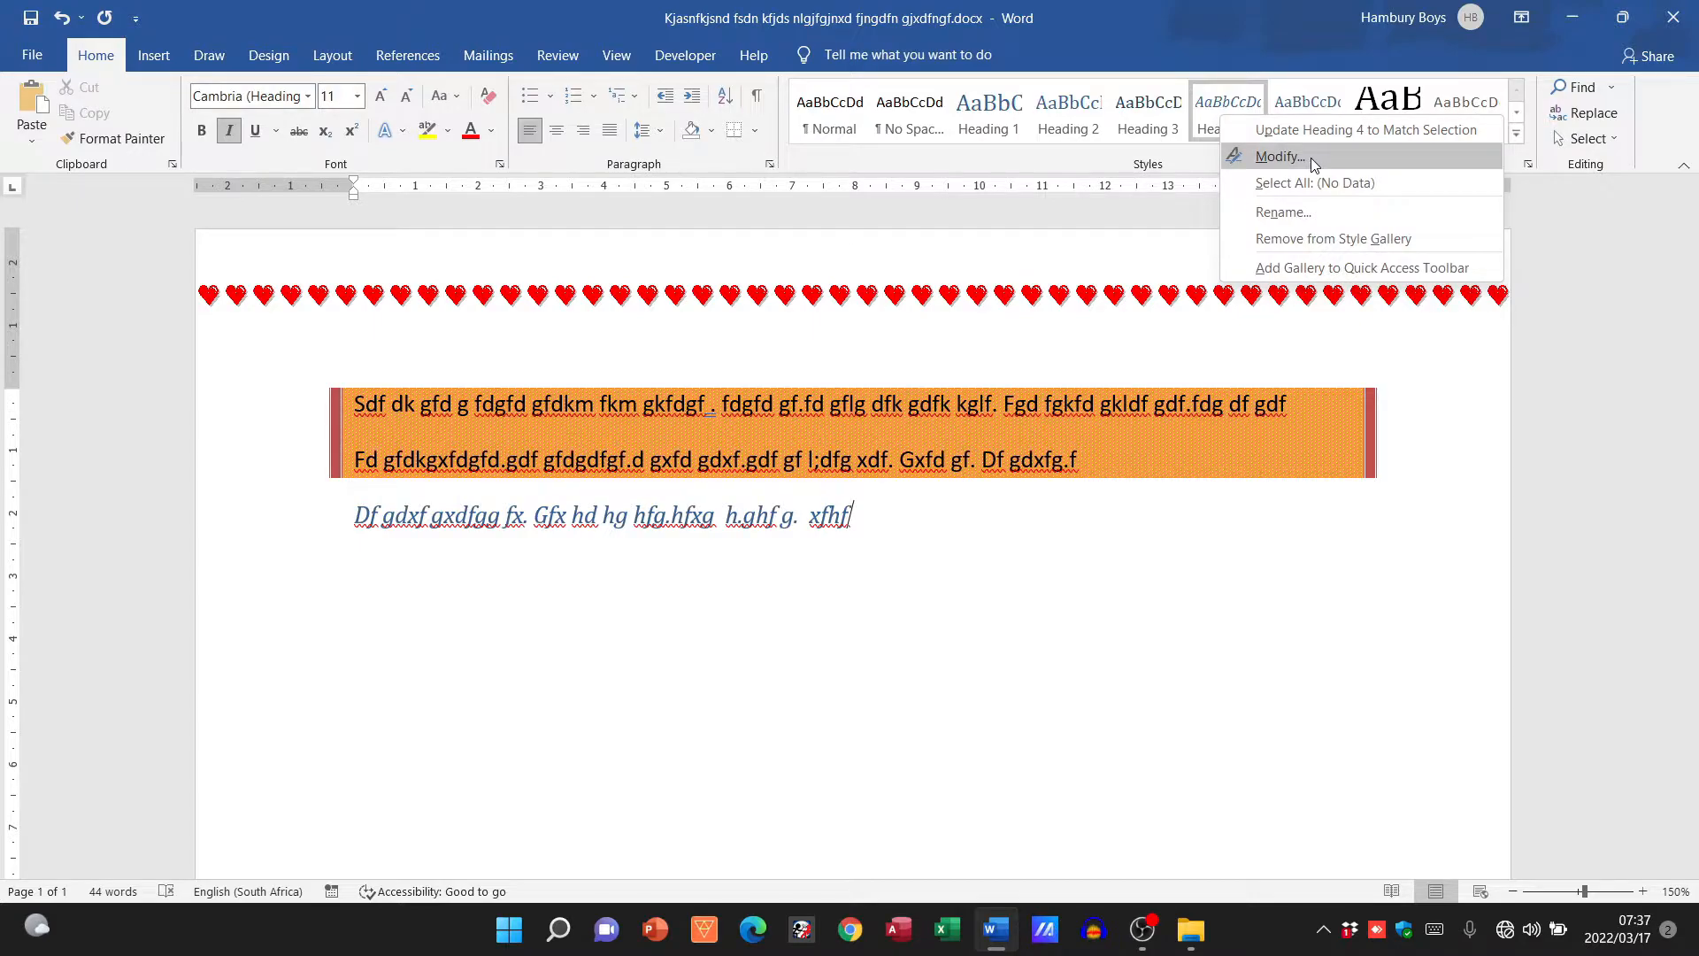
left_click(1279, 156)
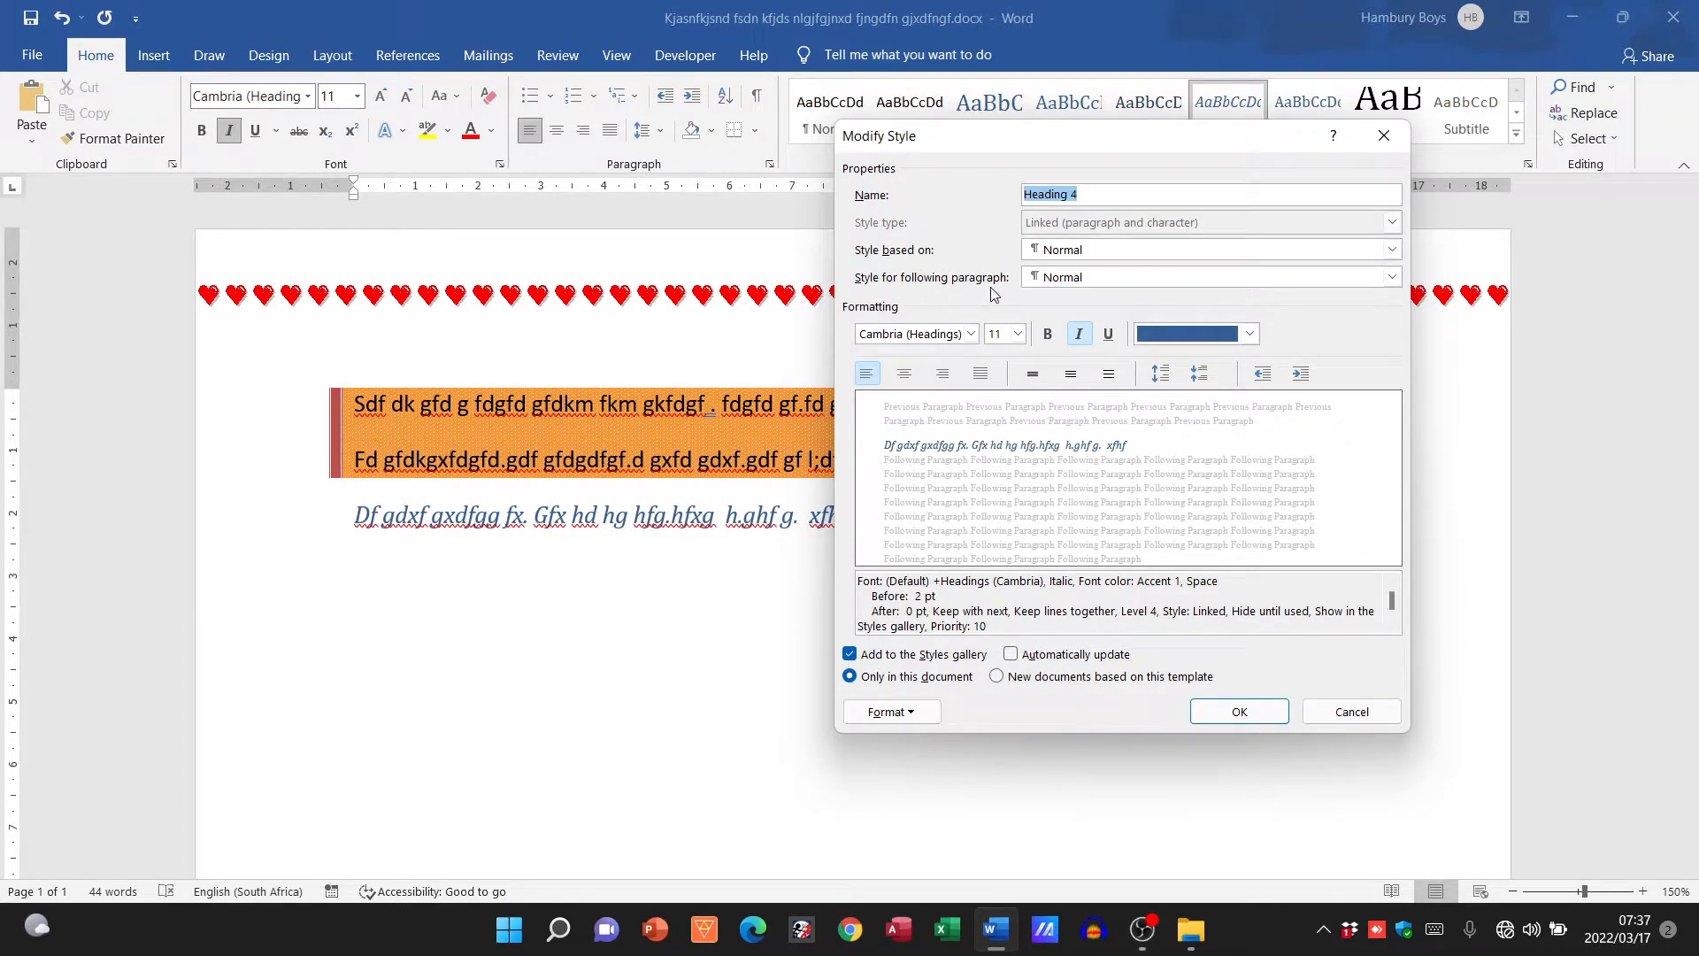
mouse_move(898, 309)
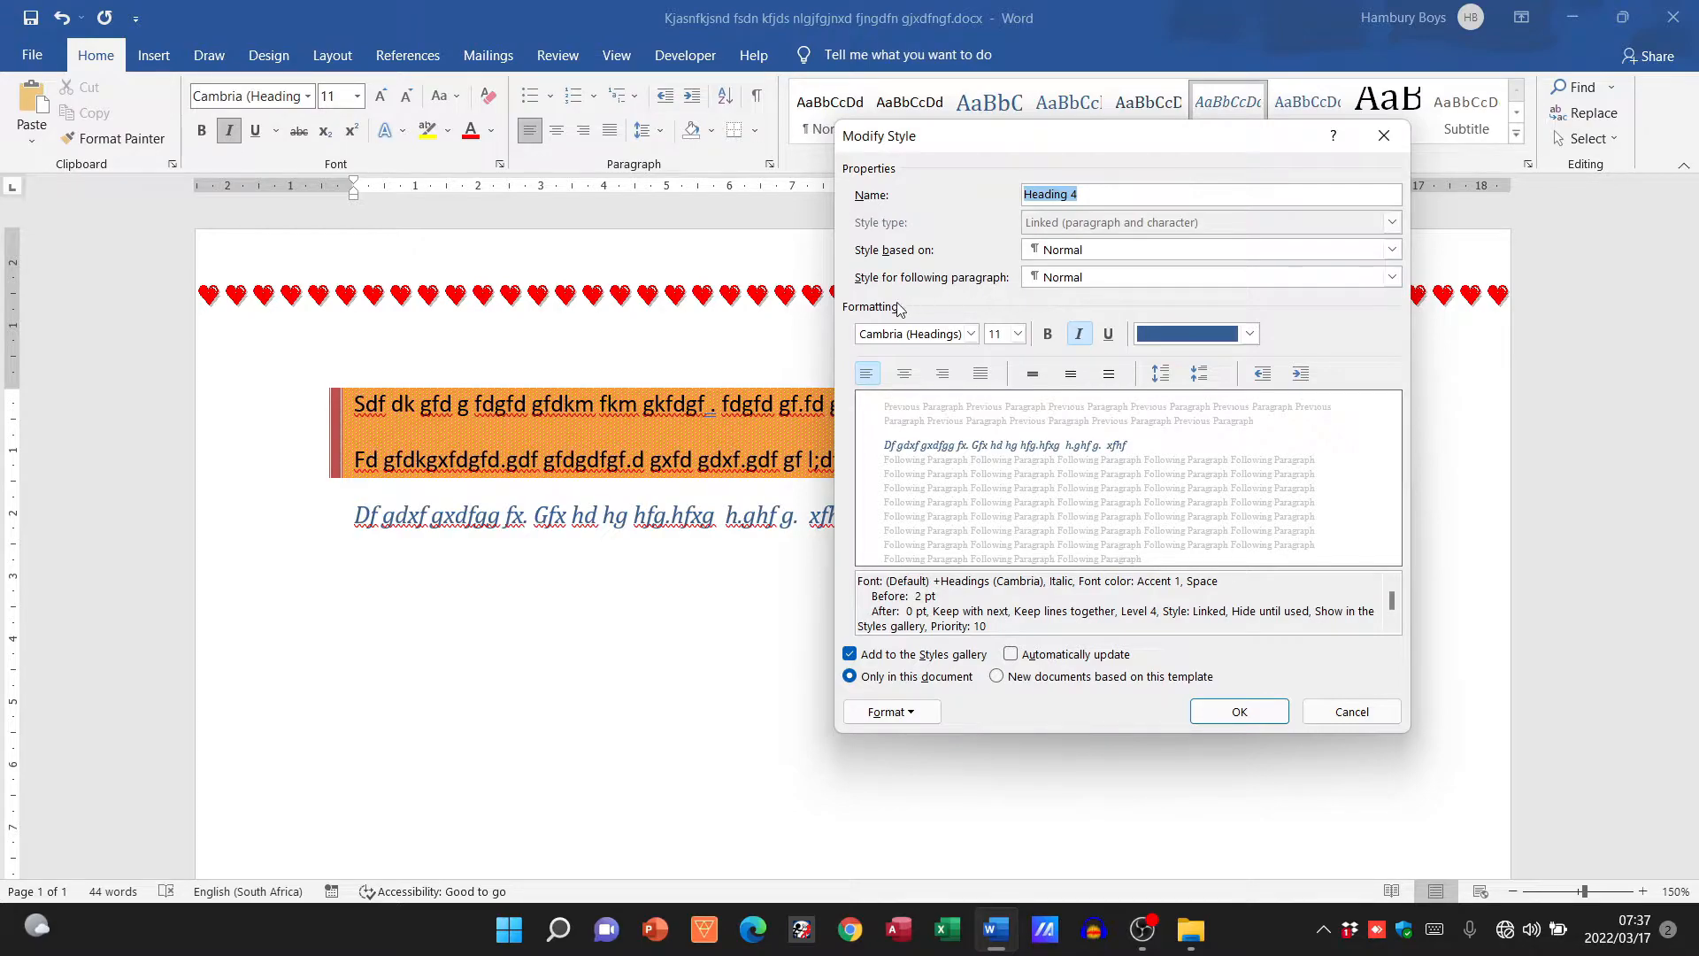
mouse_move(924, 350)
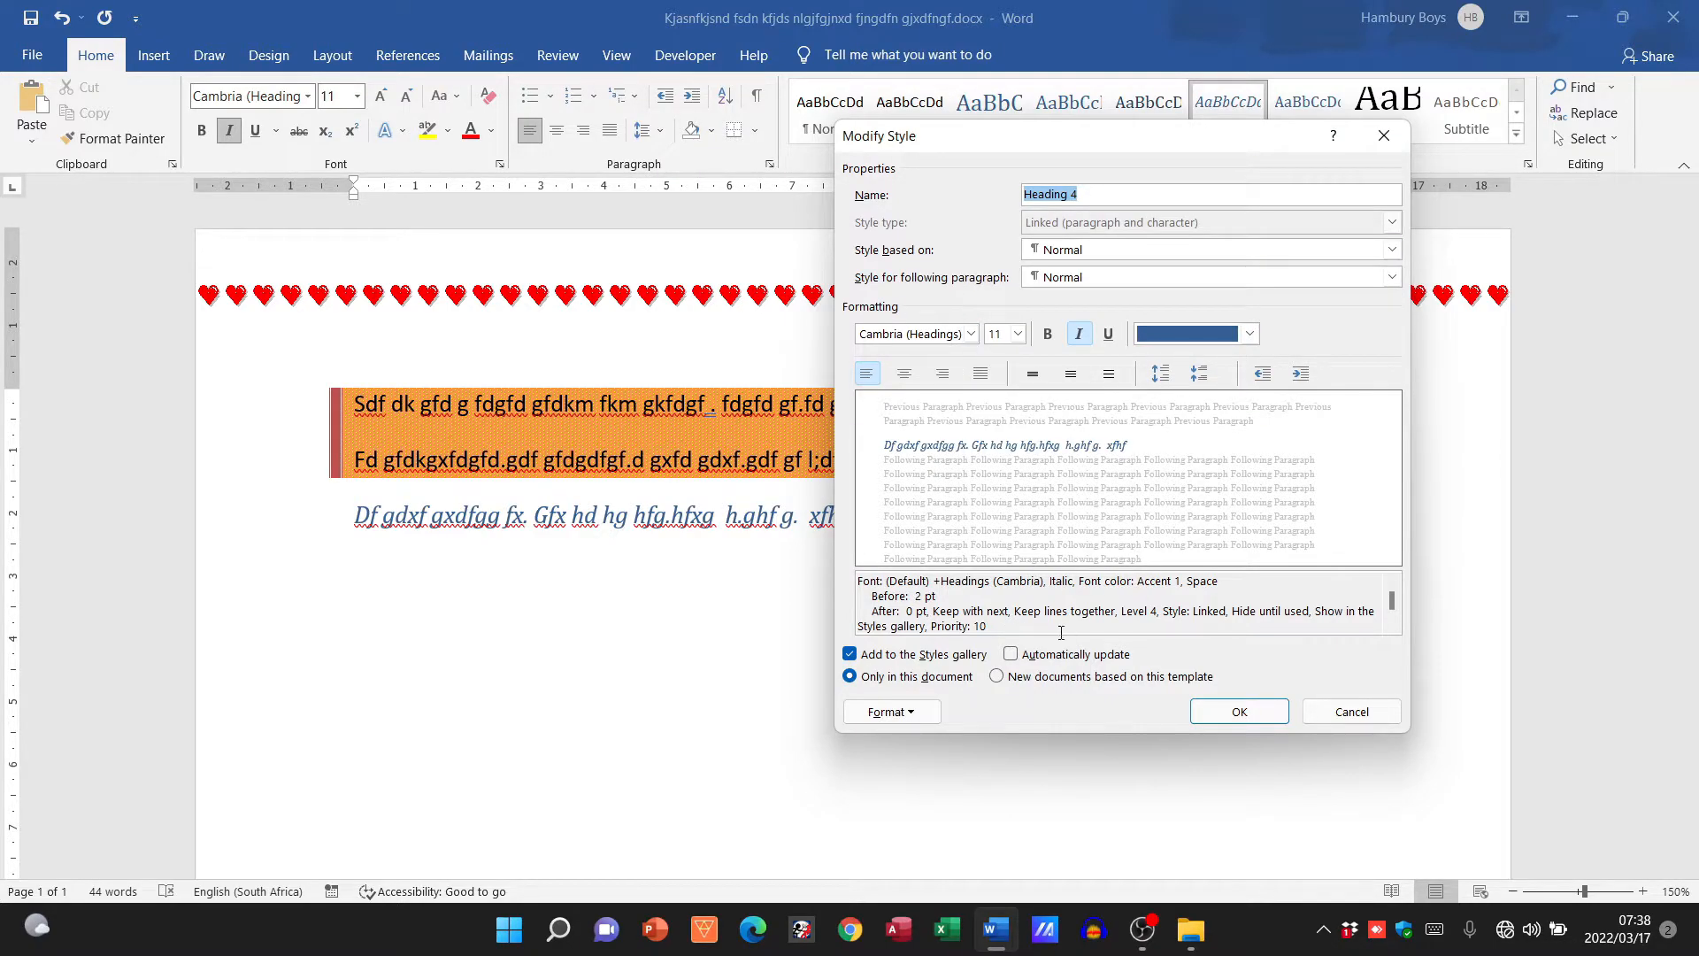
left_click(1238, 711)
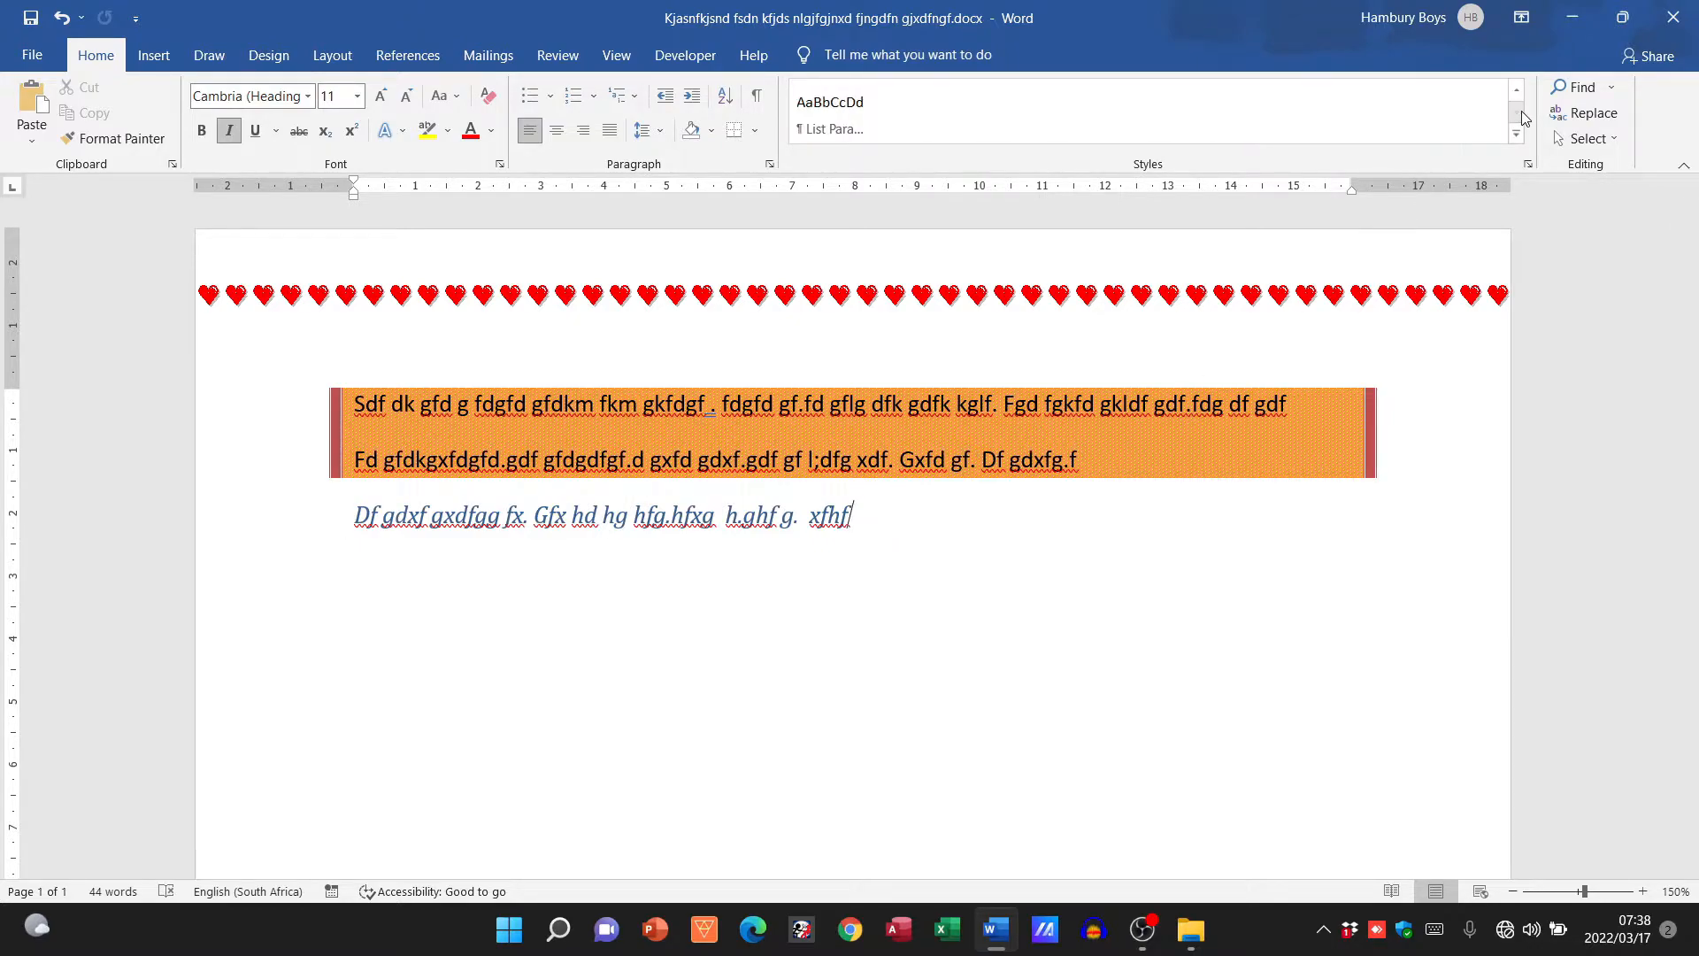
Bring Intense Emphasis into view in the Styles gallery and open its Modify Style dialog.
left_click(1516, 112)
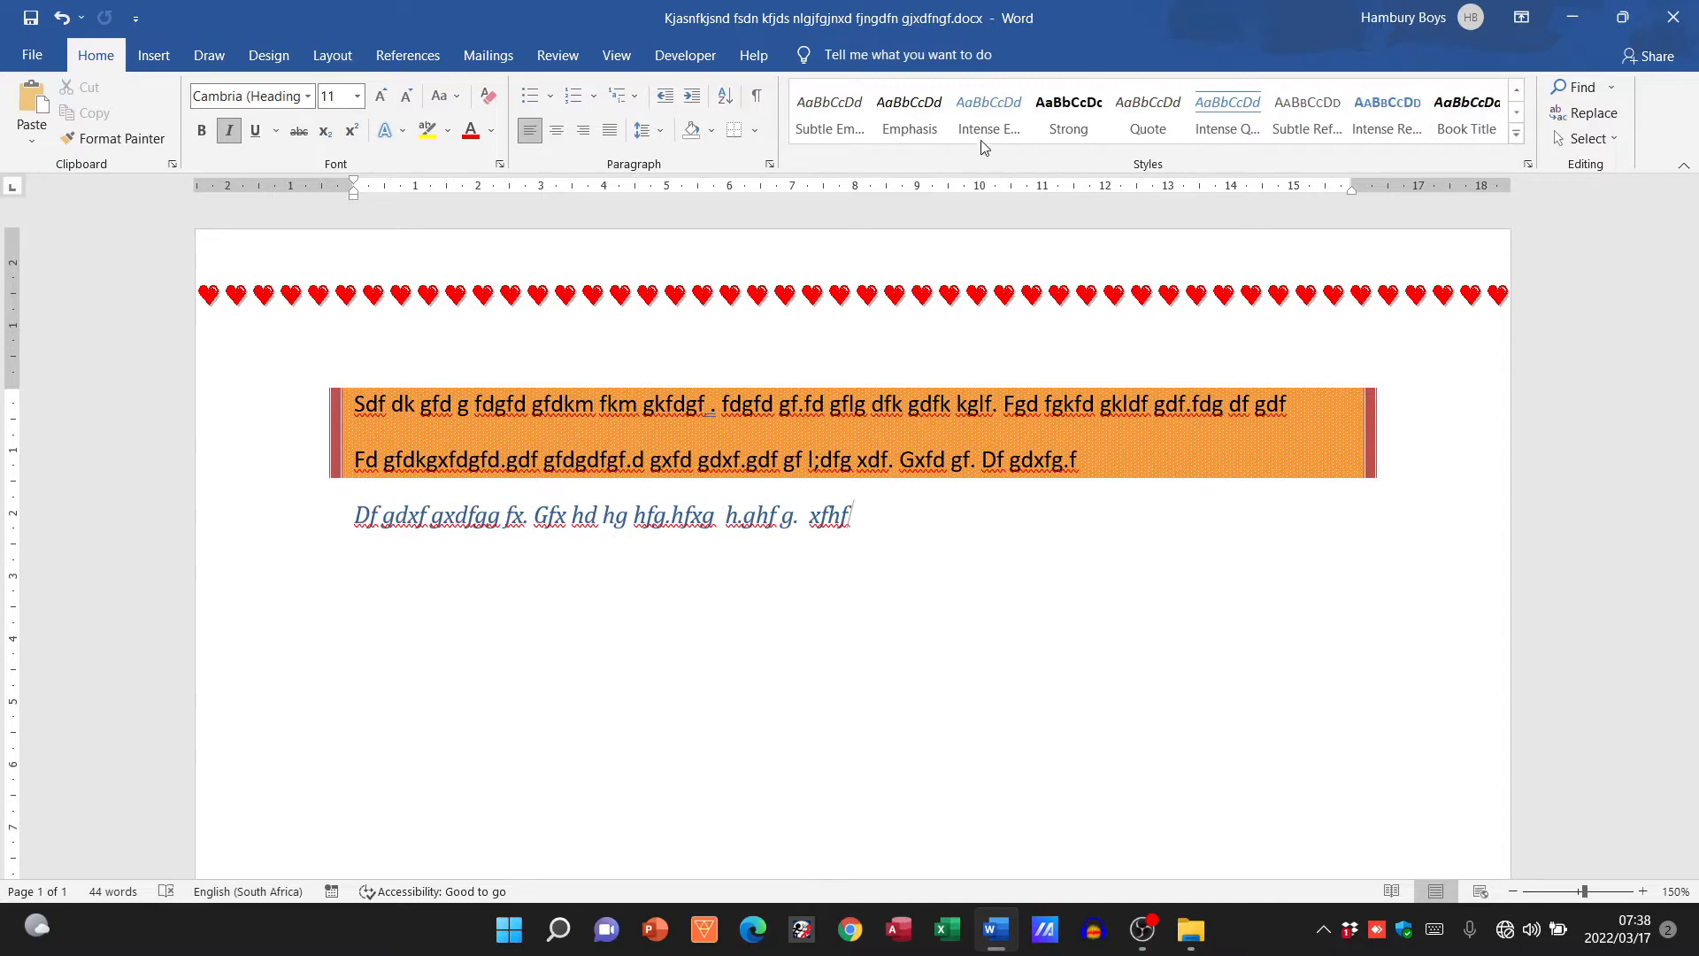
left_click(988, 108)
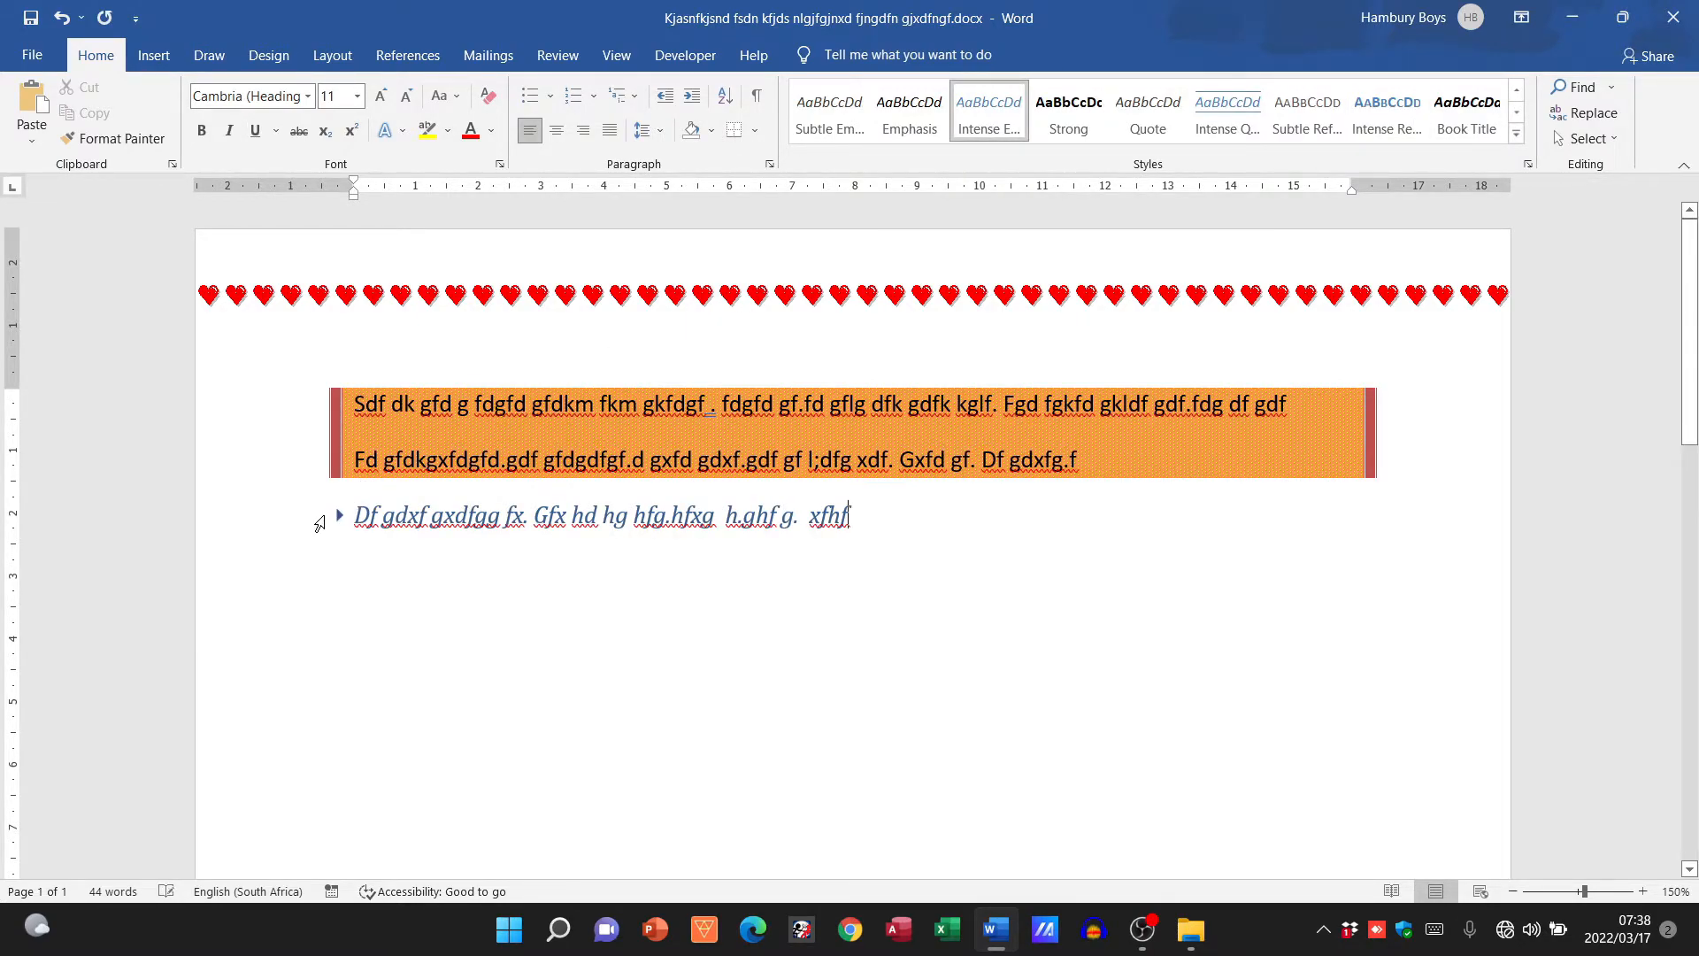
right_click(988, 108)
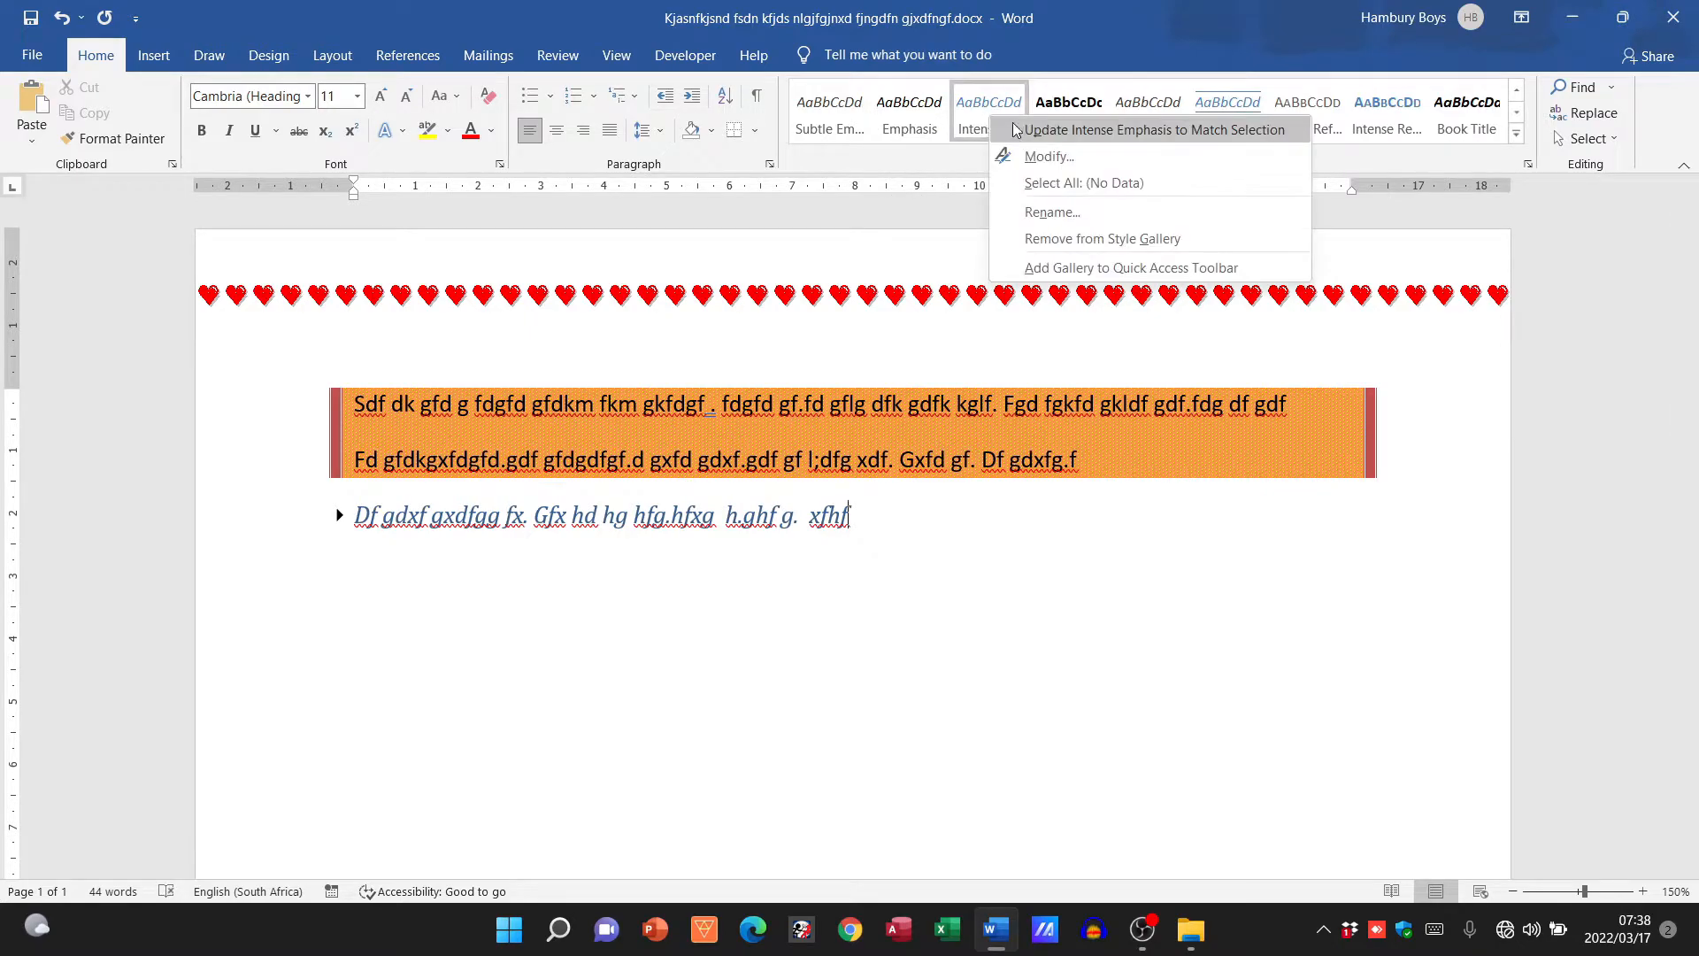
left_click(1048, 156)
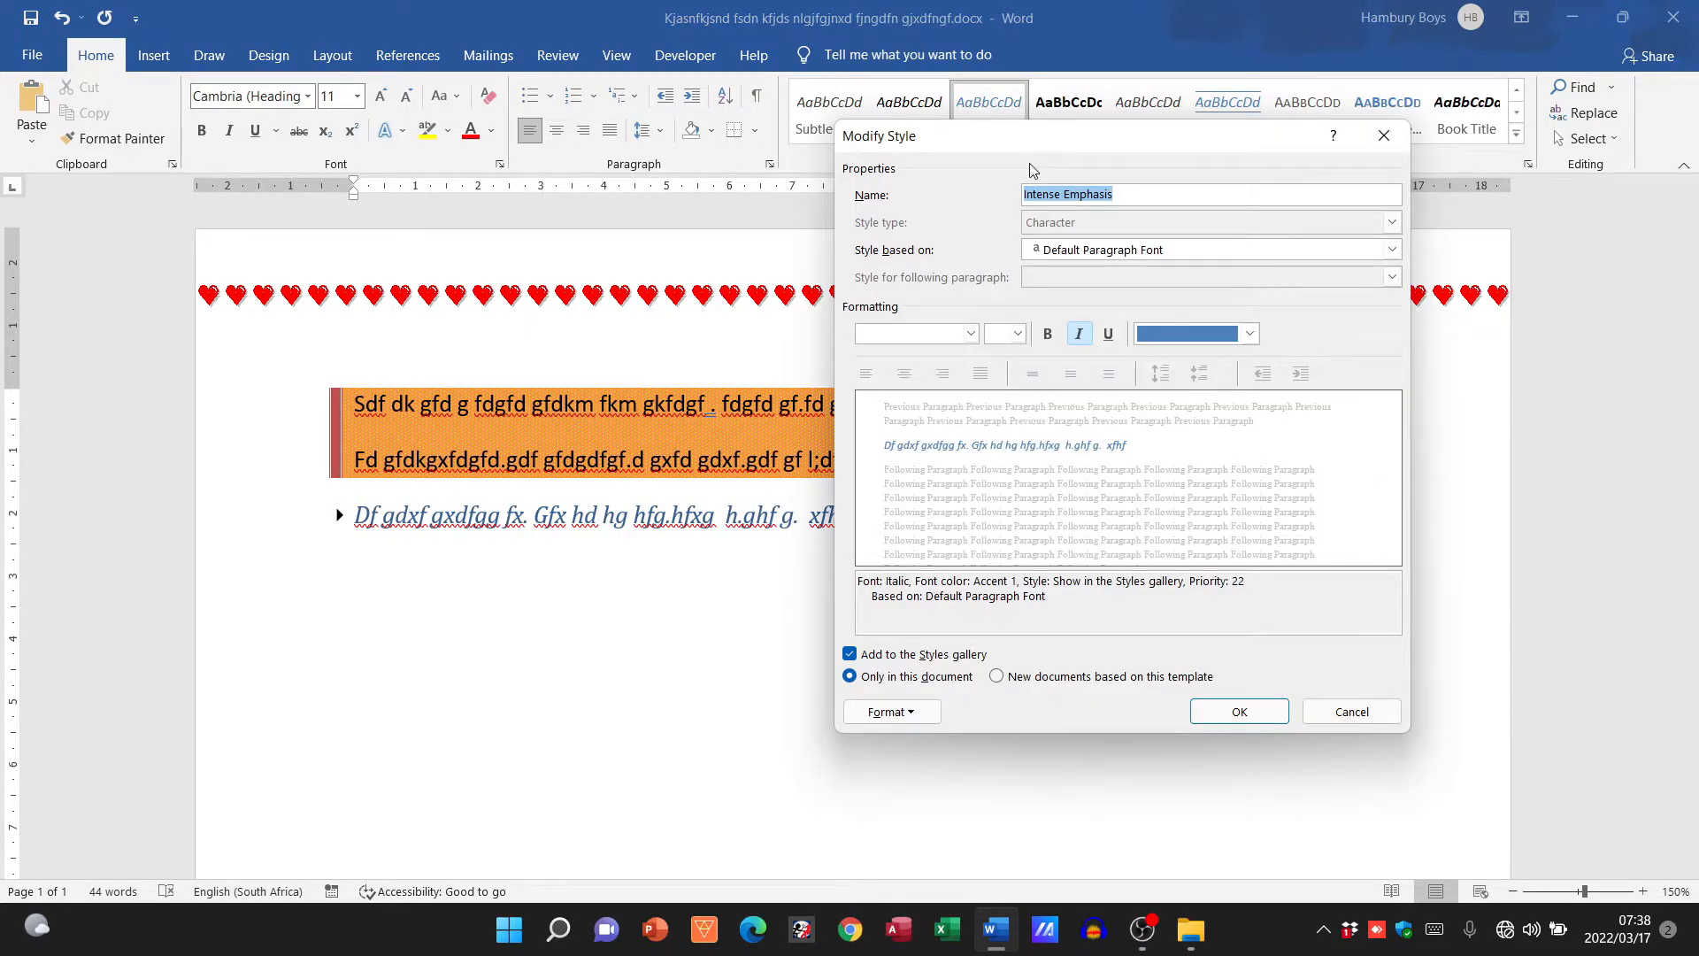
Set the Intense Emphasis font to Stencil, 16 pt, red and bold.
left_click(969, 332)
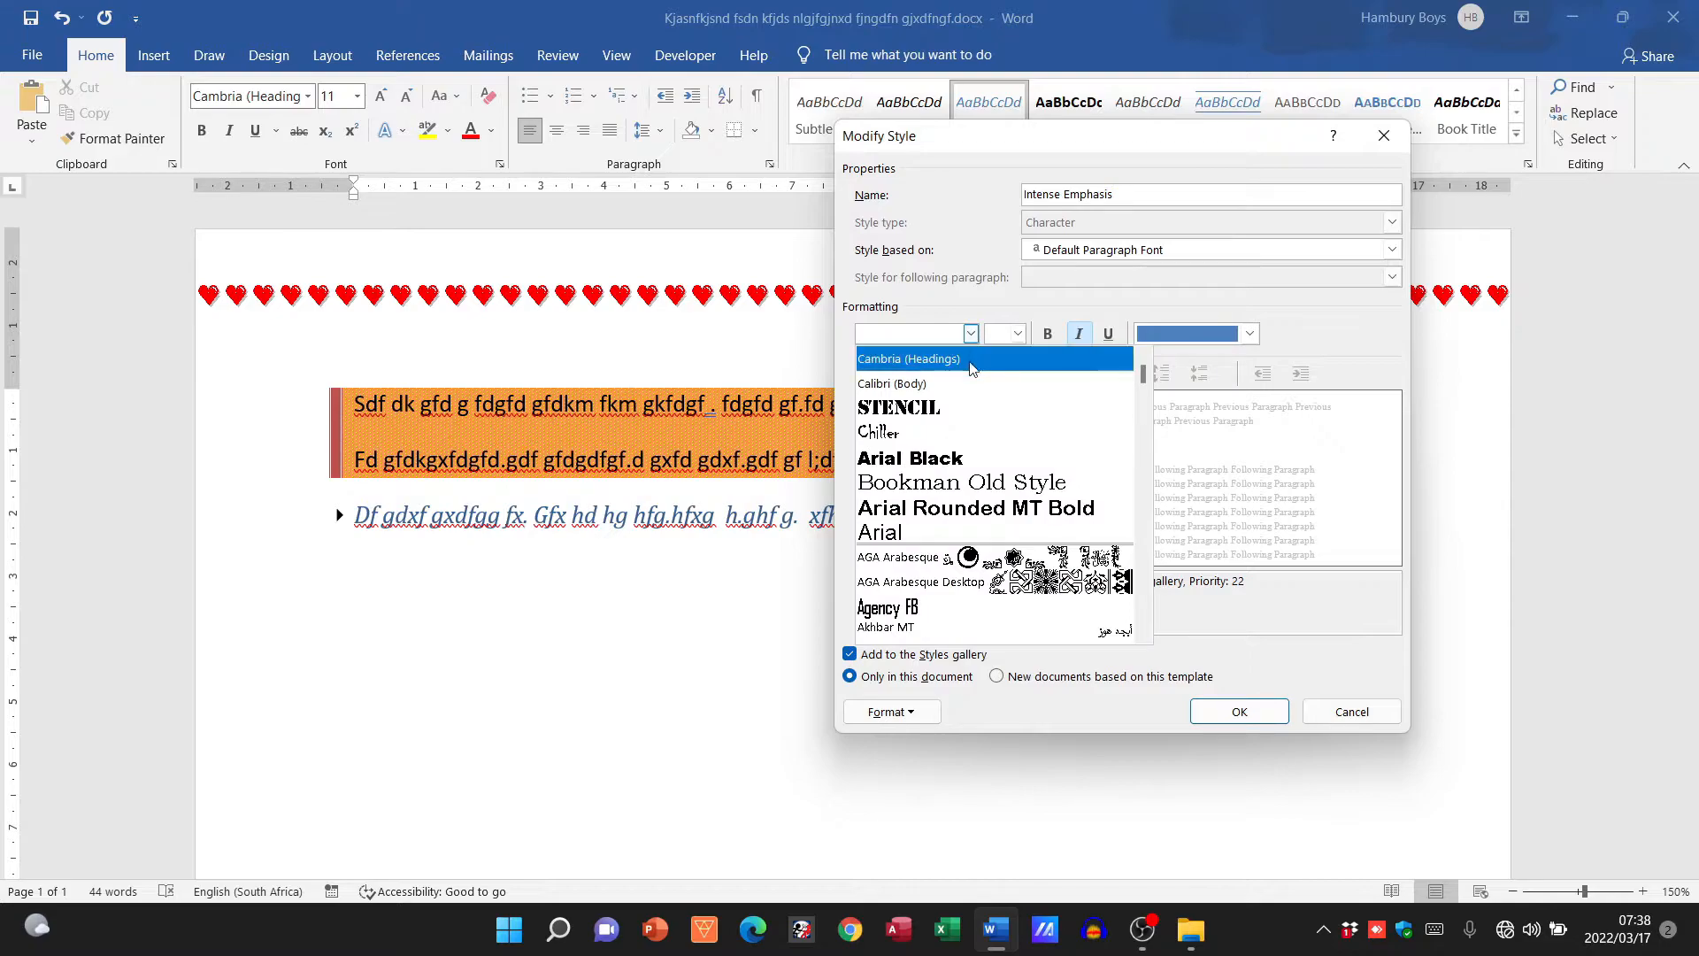
left_click(898, 406)
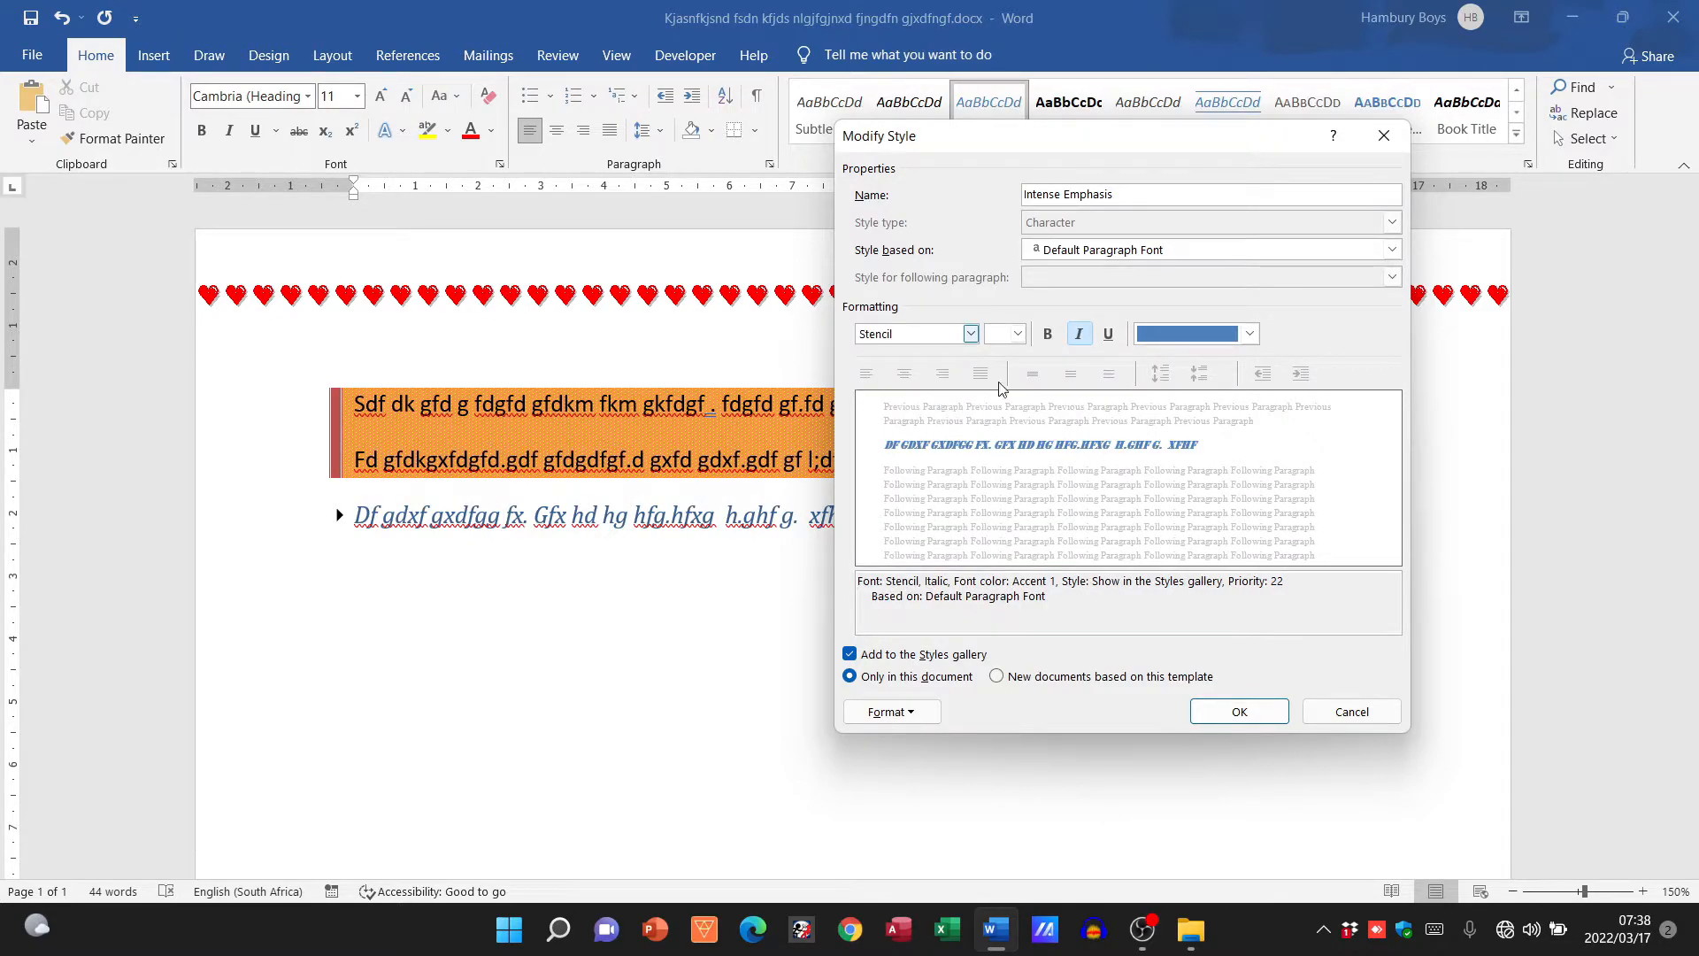
left_click(1015, 333)
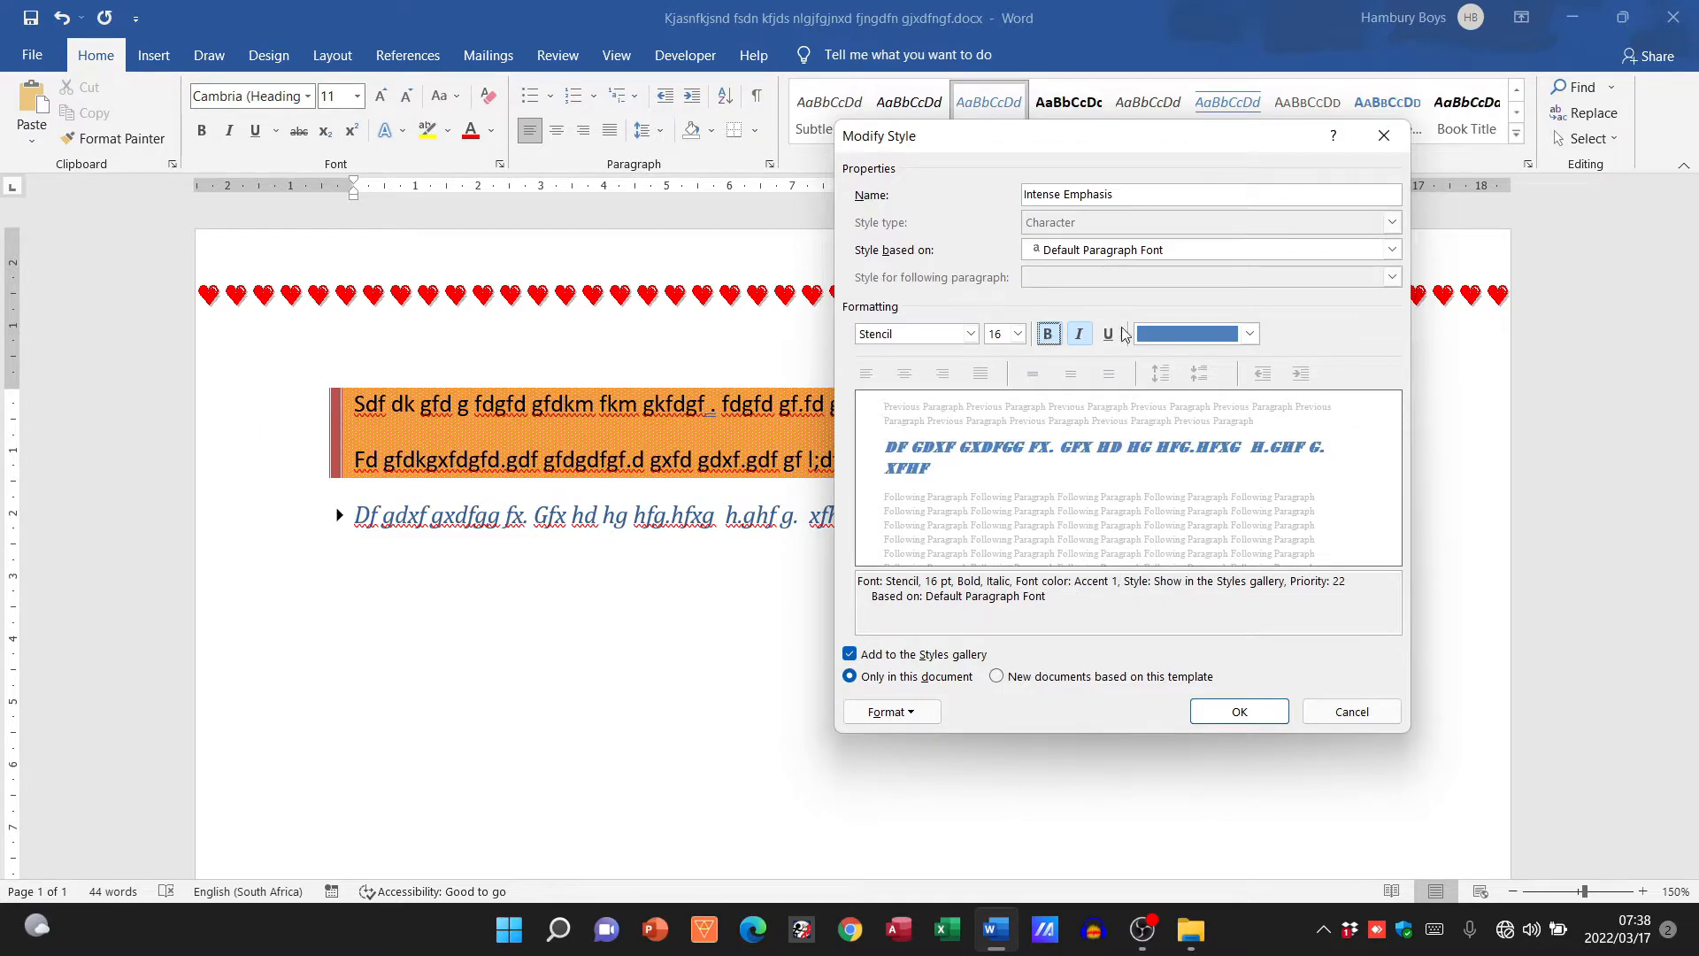
left_click(1249, 333)
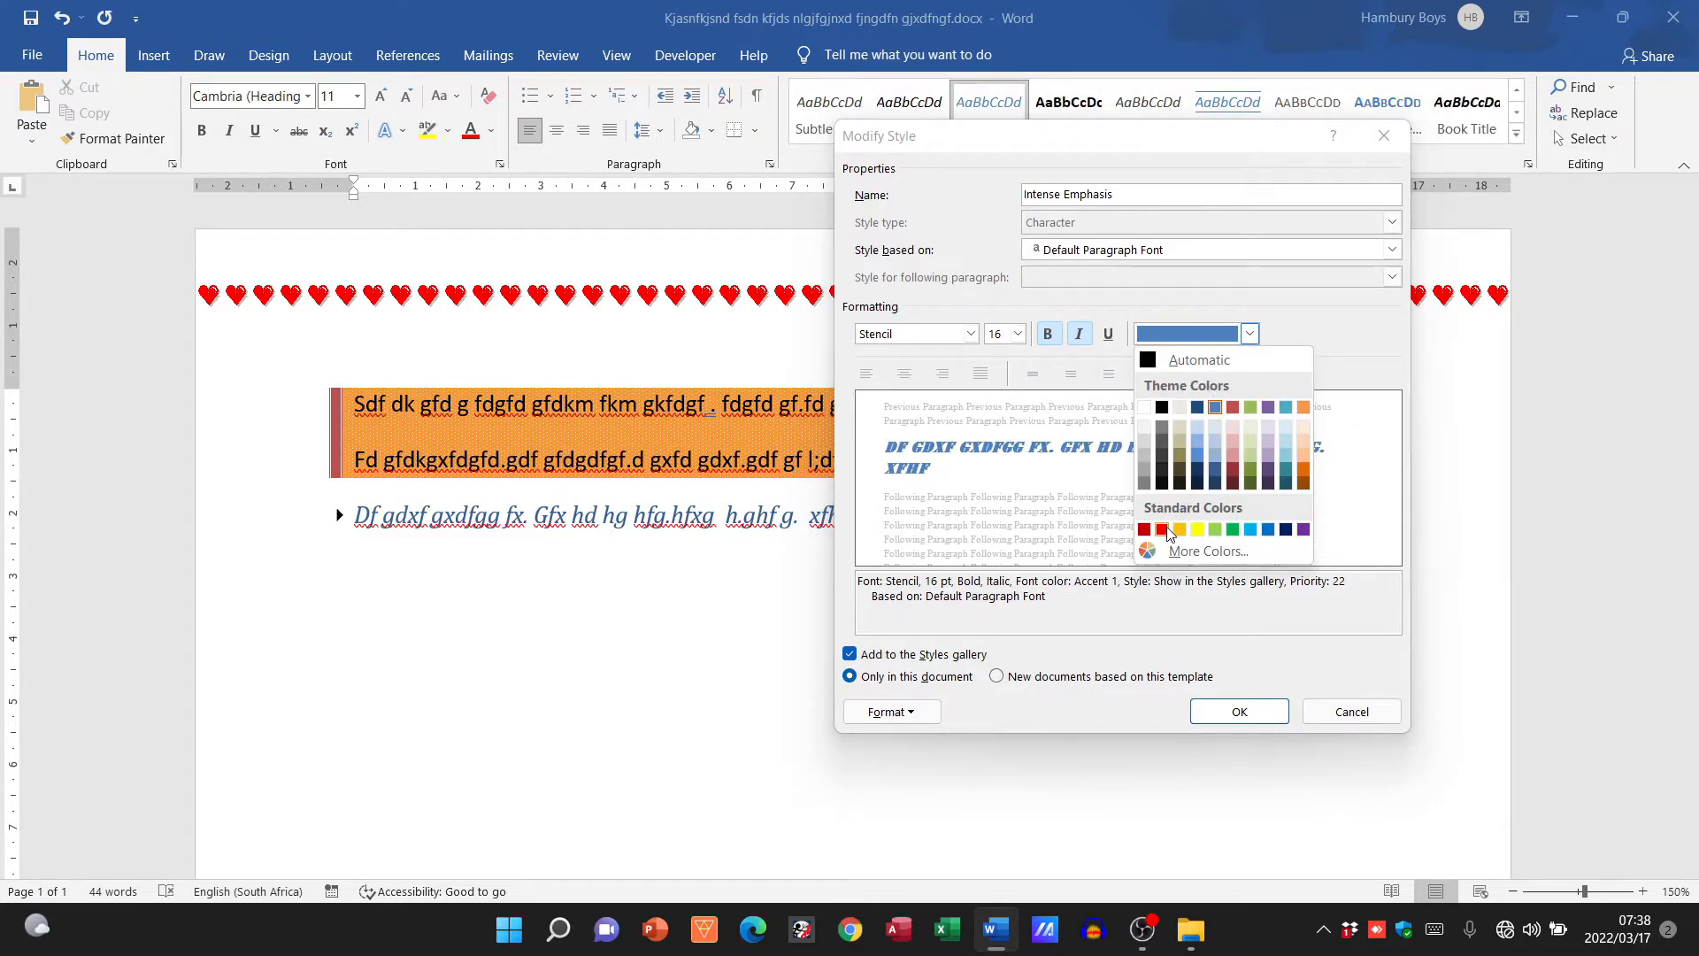
left_click(1143, 530)
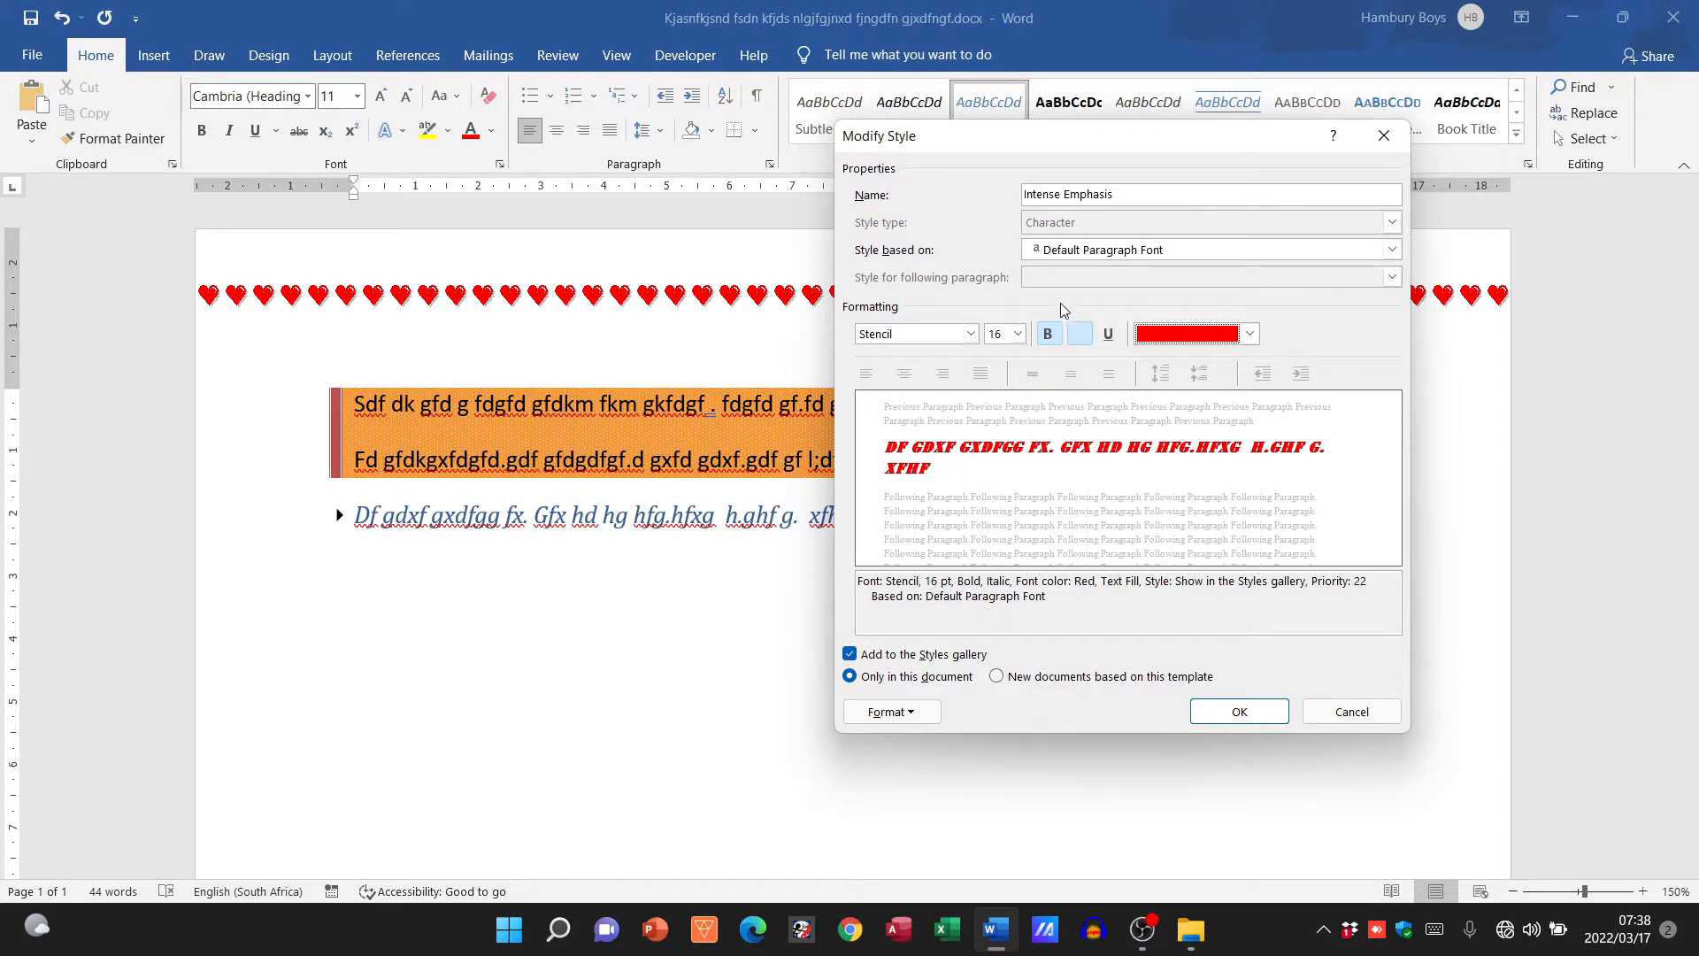
left_click(1080, 334)
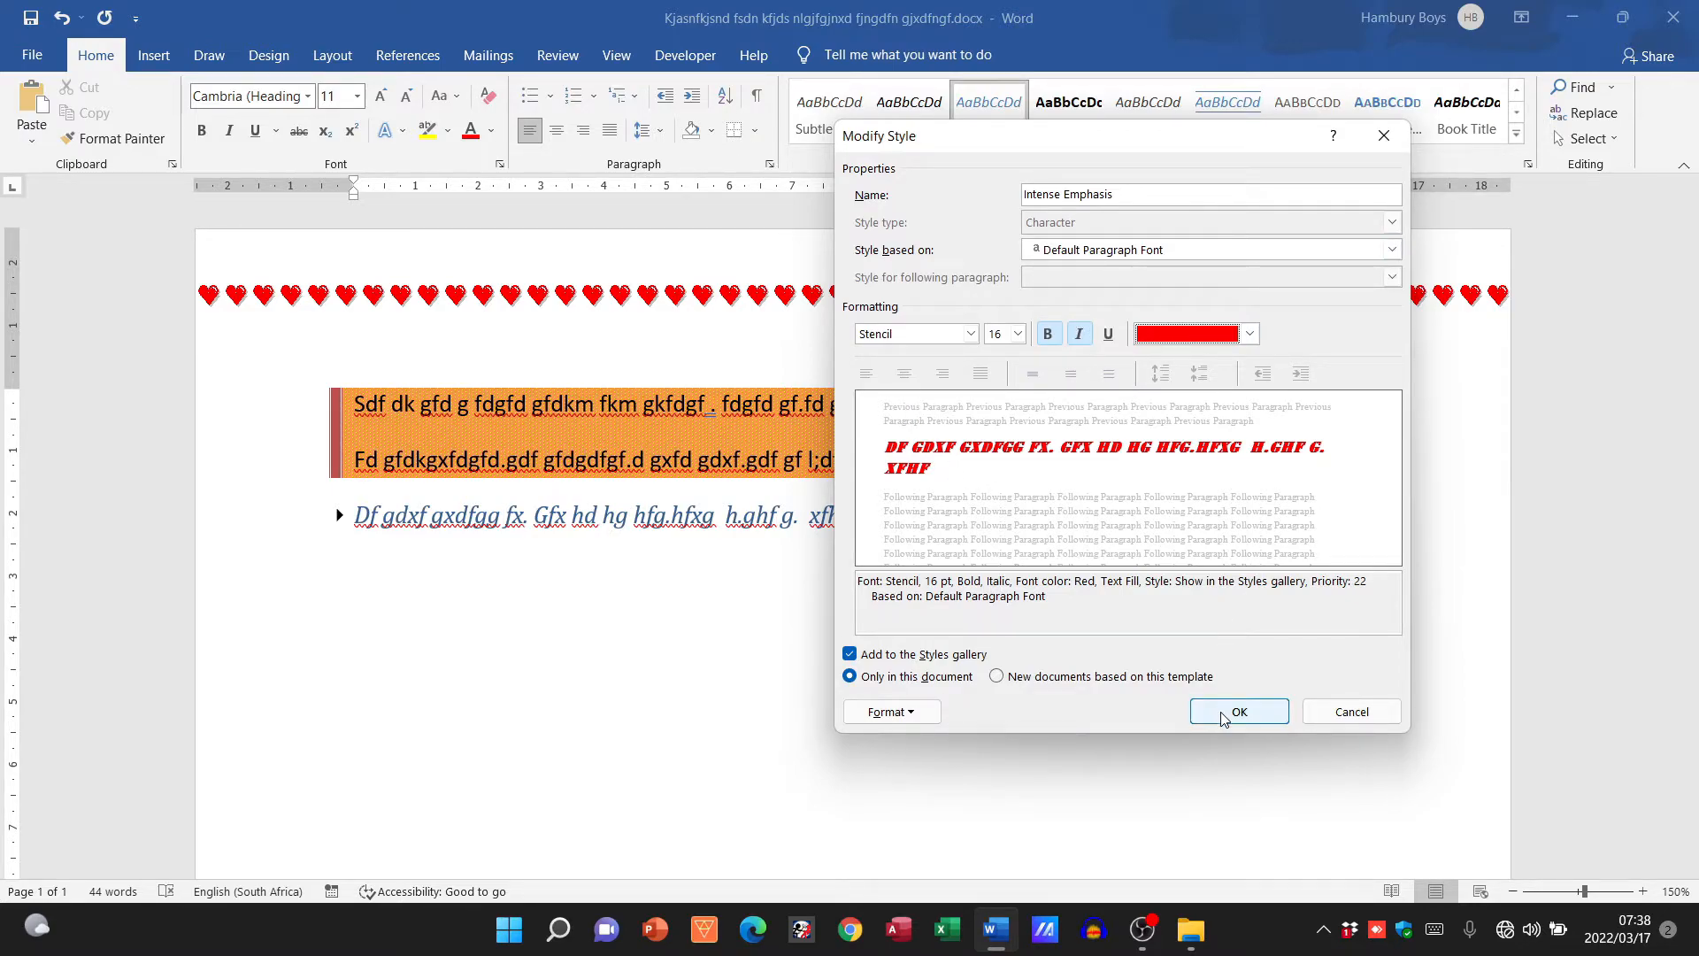
Confirm the bold 16 pt red Stencil Intense Emphasis changes with OK.
left_click(1239, 710)
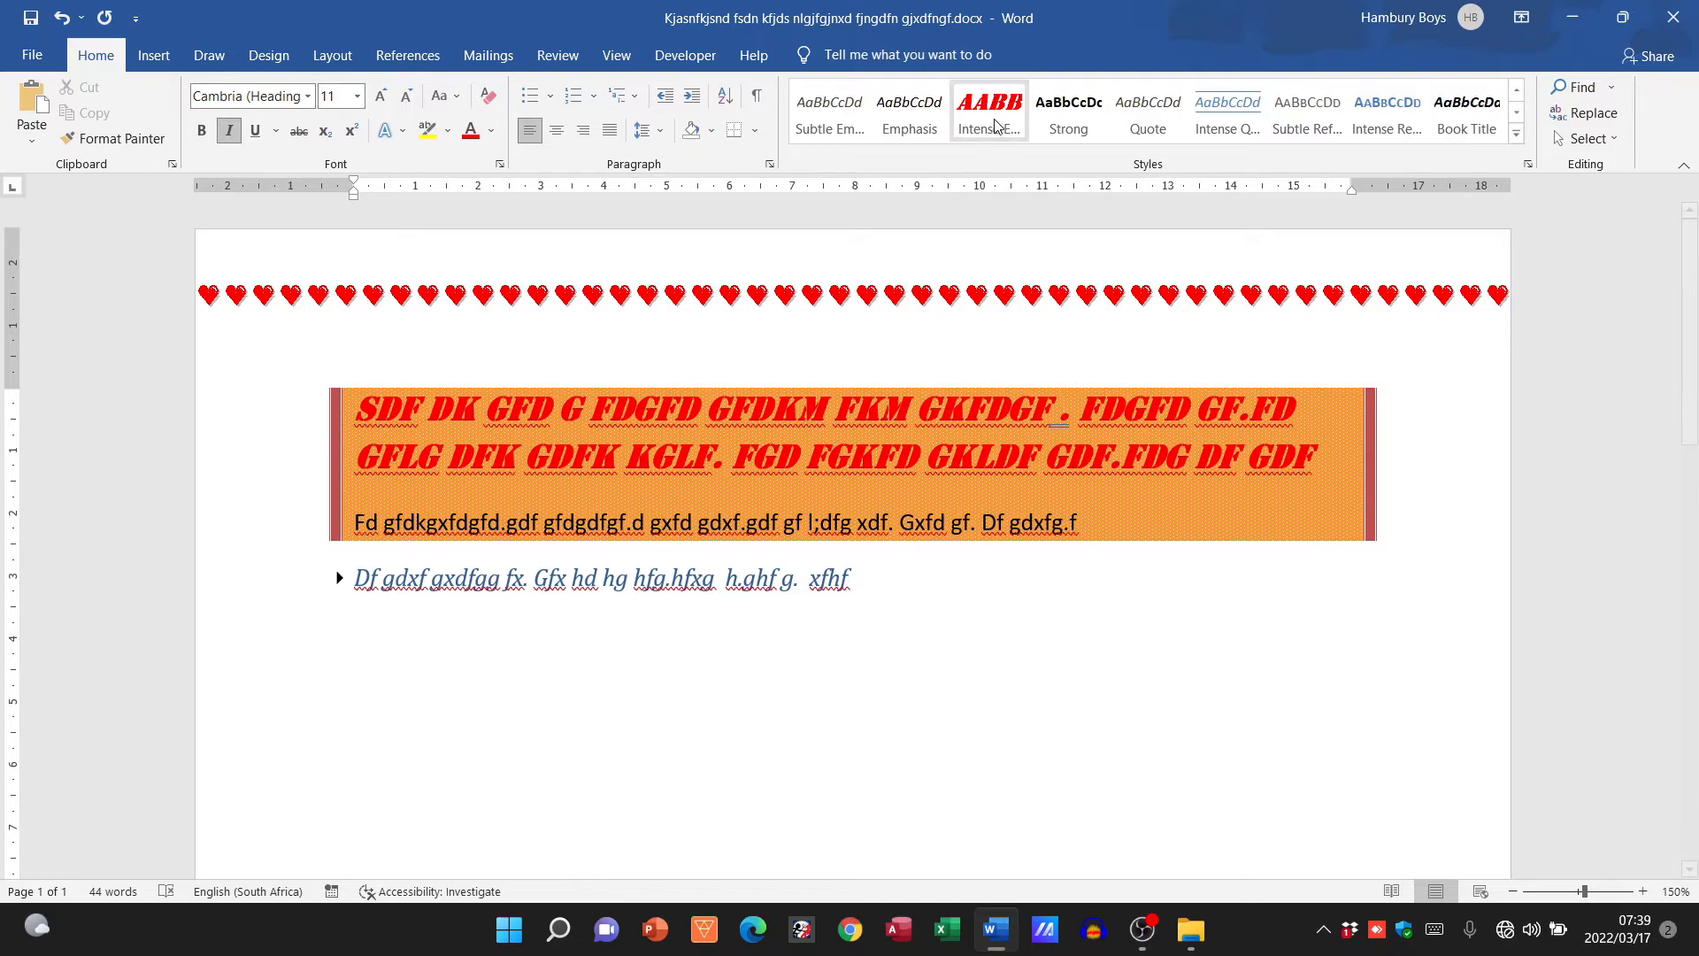
Reopen the Intense Emphasis Modify Style dialog to review its Stencil 16 pt bold red settings.
right_click(988, 109)
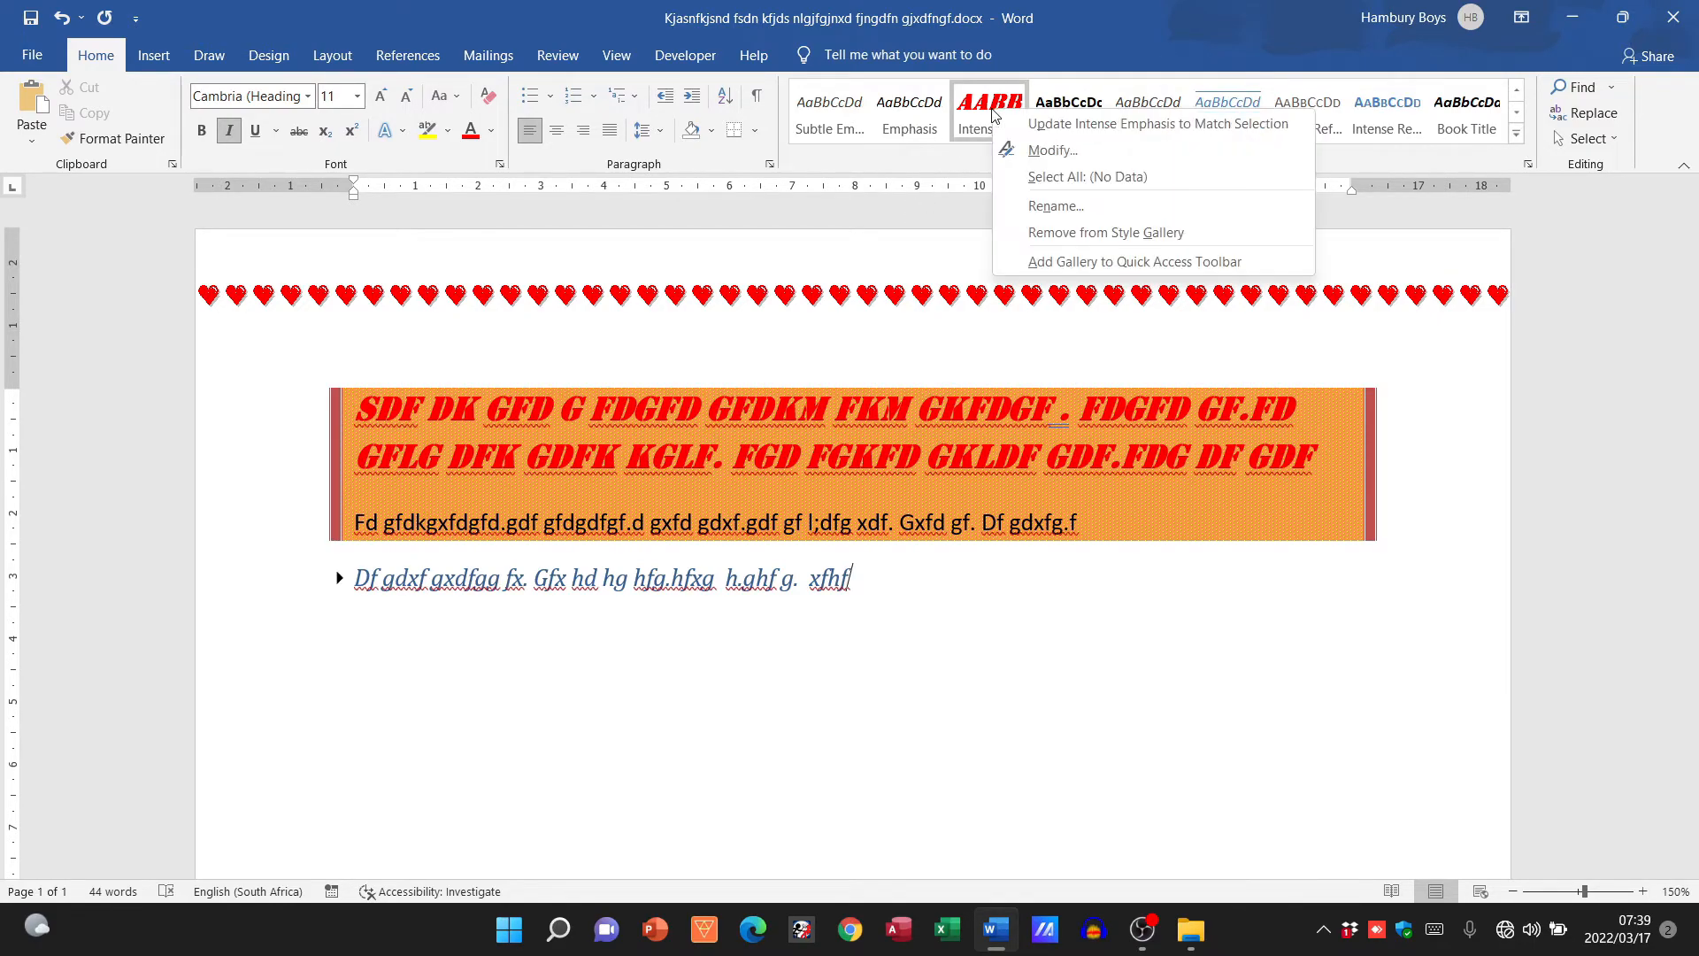
mouse_move(1086, 175)
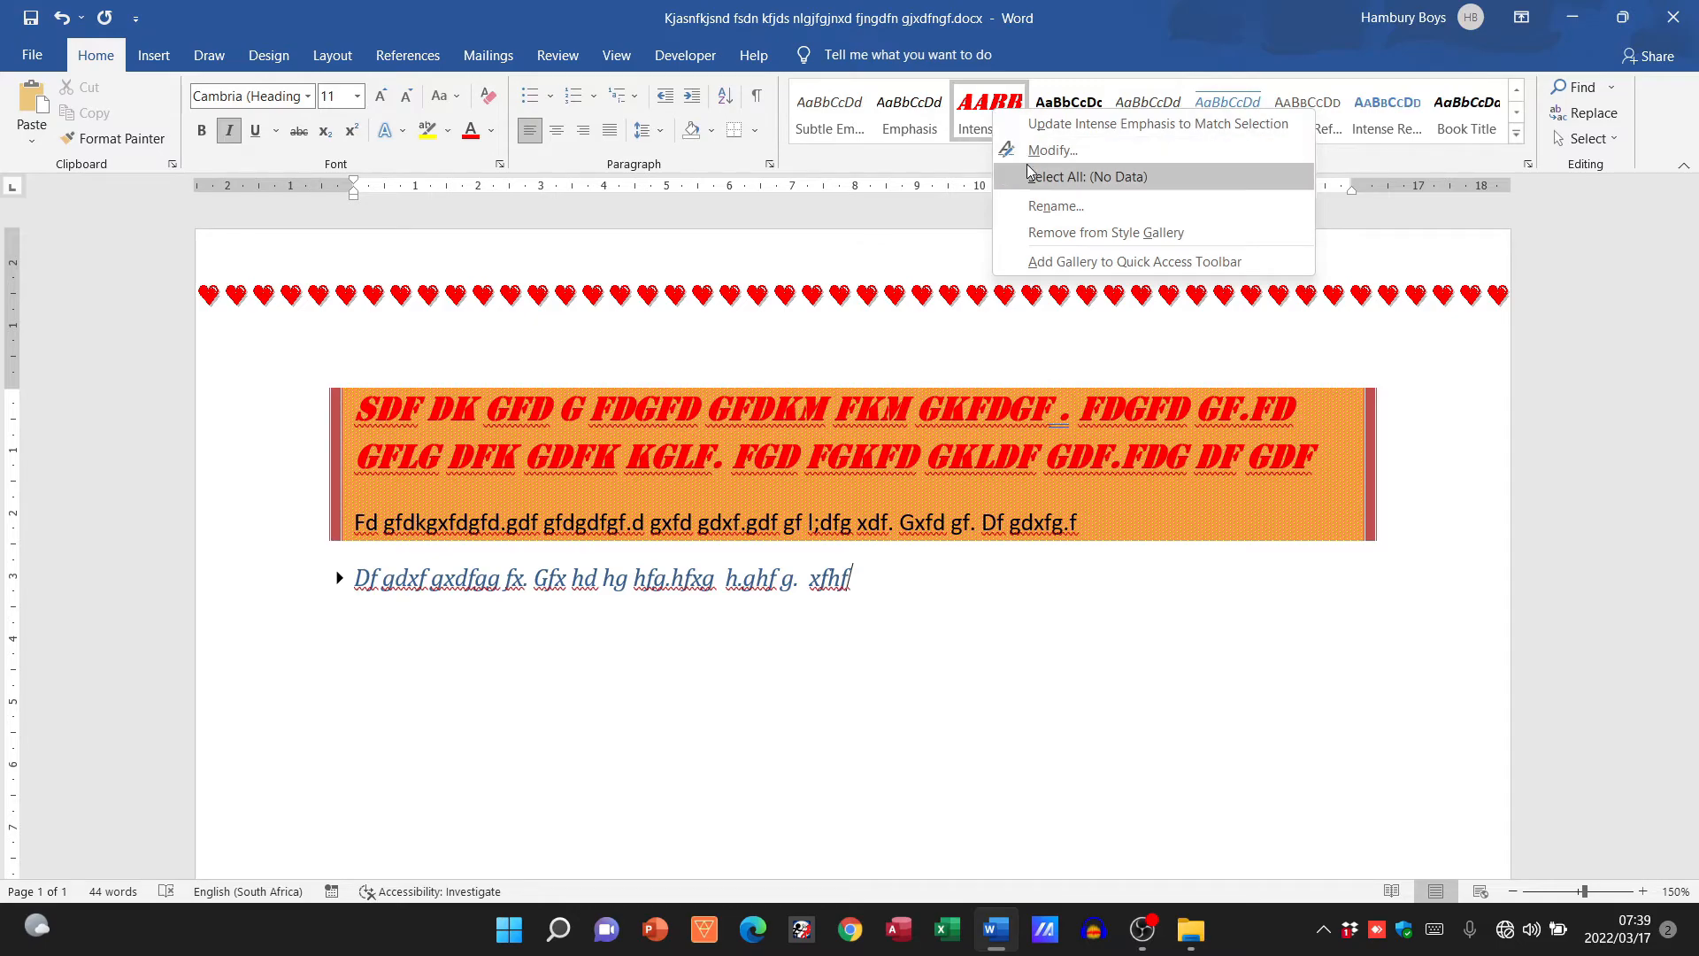
left_click(1052, 150)
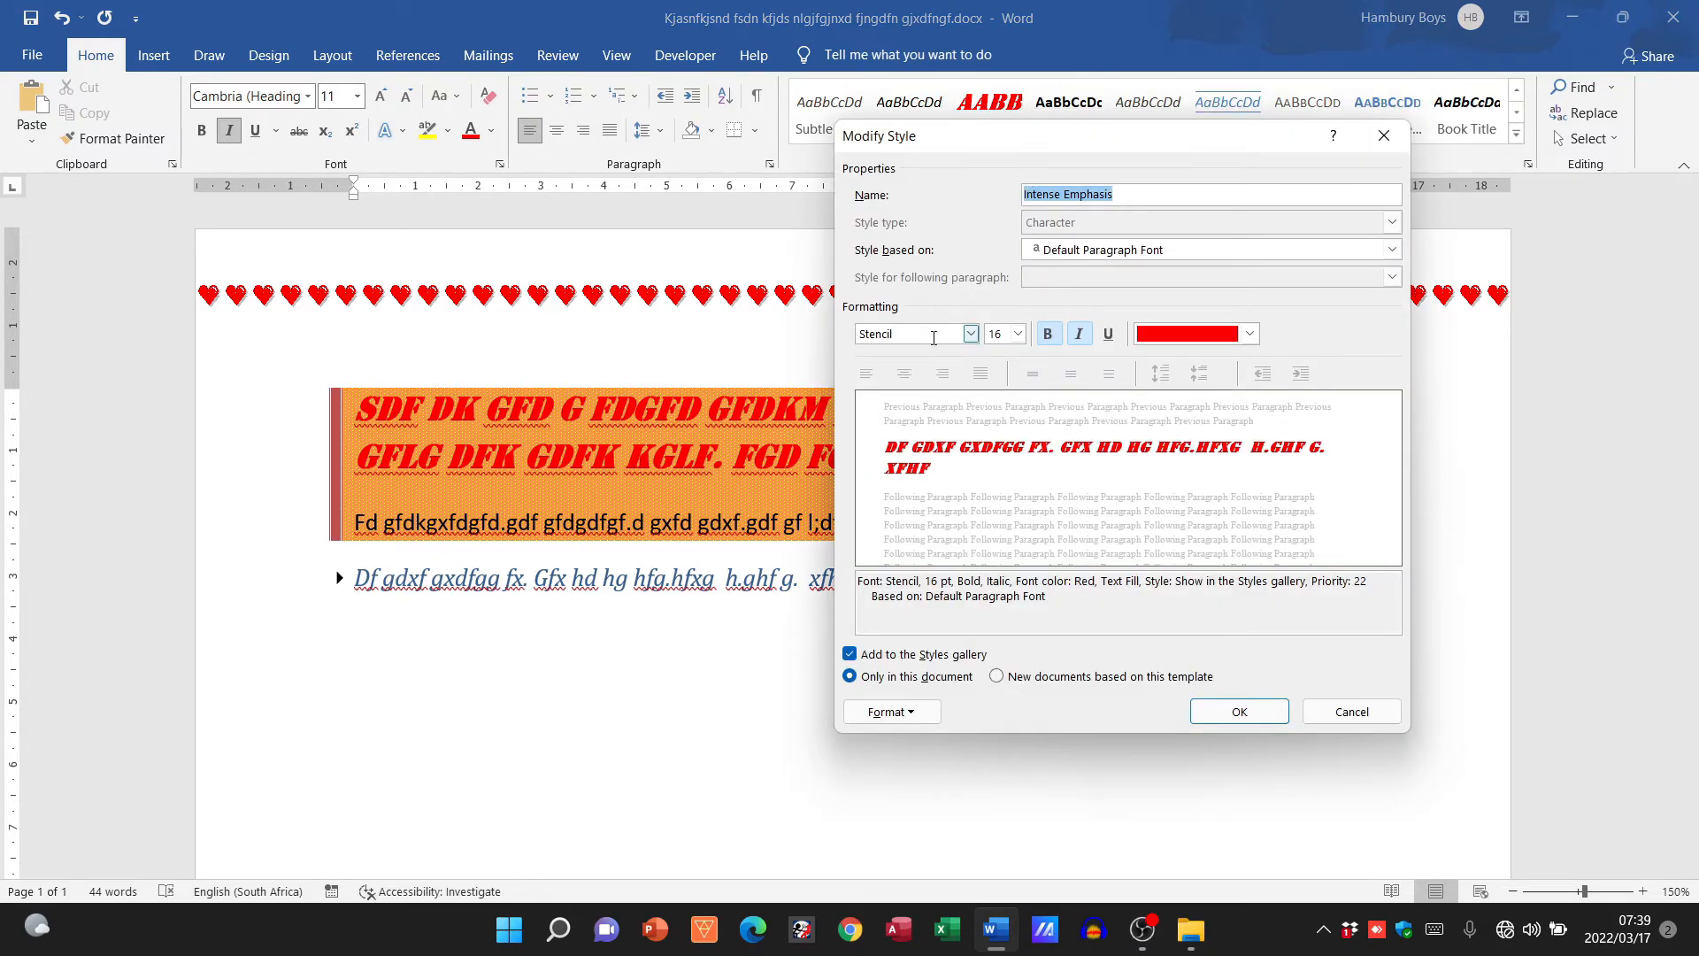